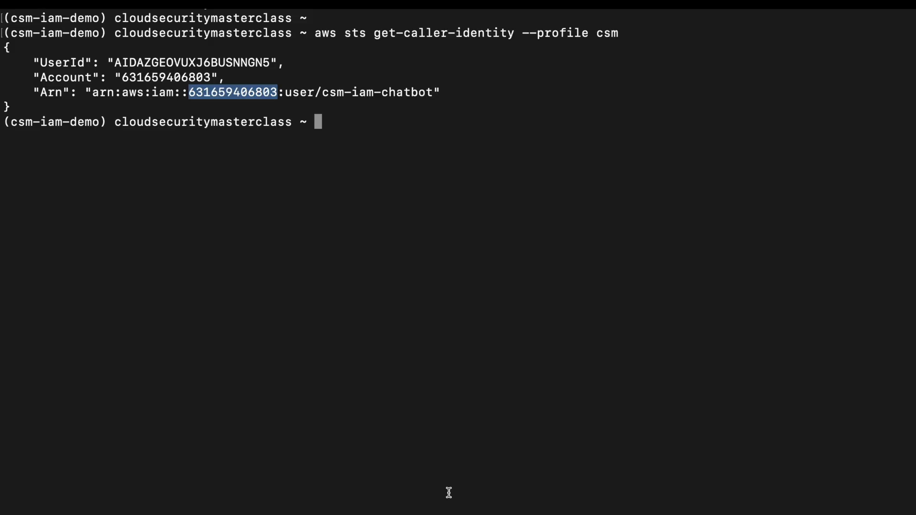
Run python3 extract-iam-perms.py to extract IAM roles from the three AWS accounts.
{"action": "type", "text": "pyth"}
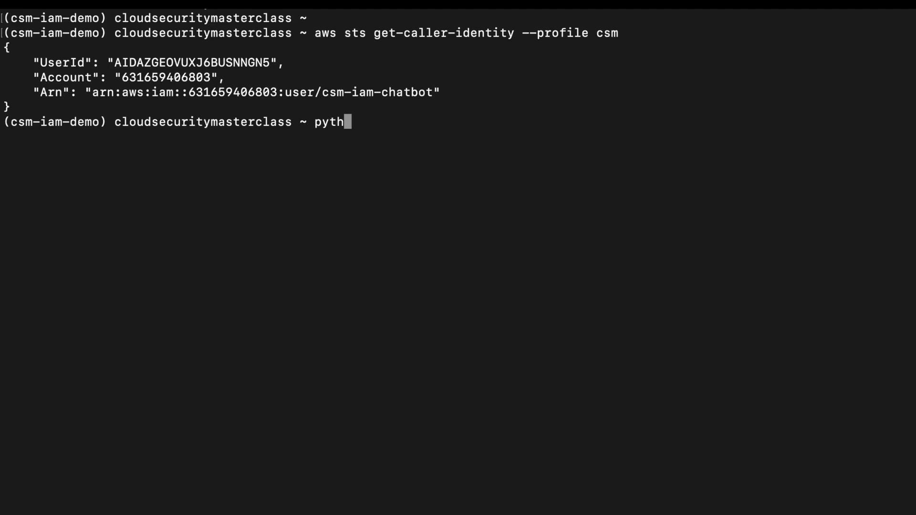
{"action": "type", "text": "on3"}
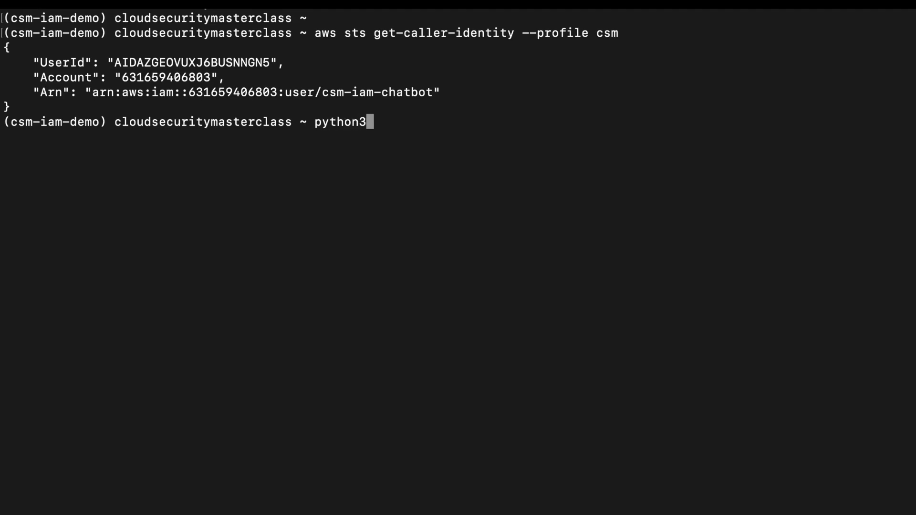
{"action": "type", "text": "extract-iam-perms.py"}
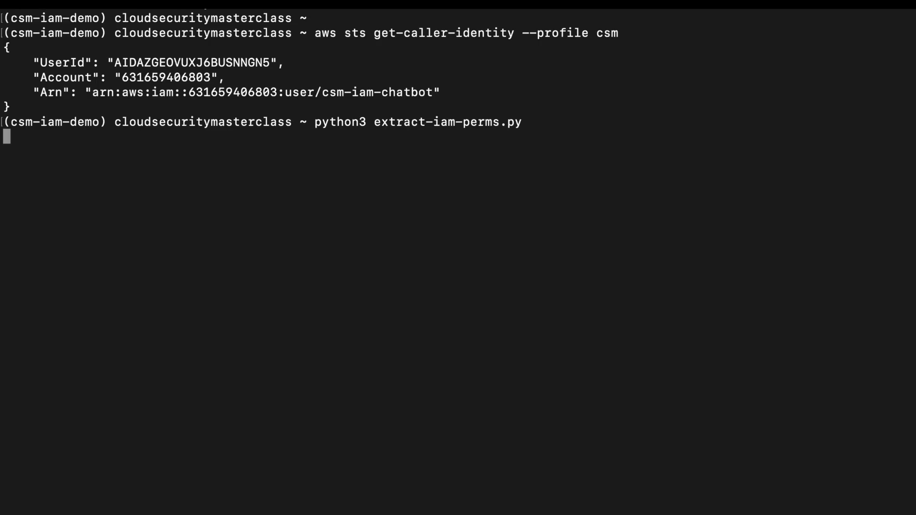
{"action": "key", "text": "enter"}
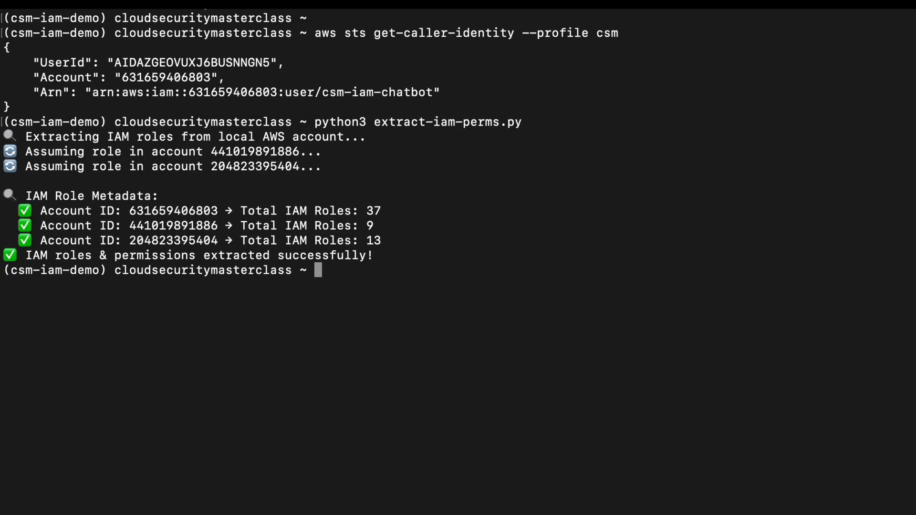
{"action": "mouse_move", "coordinate": [381, 257]}
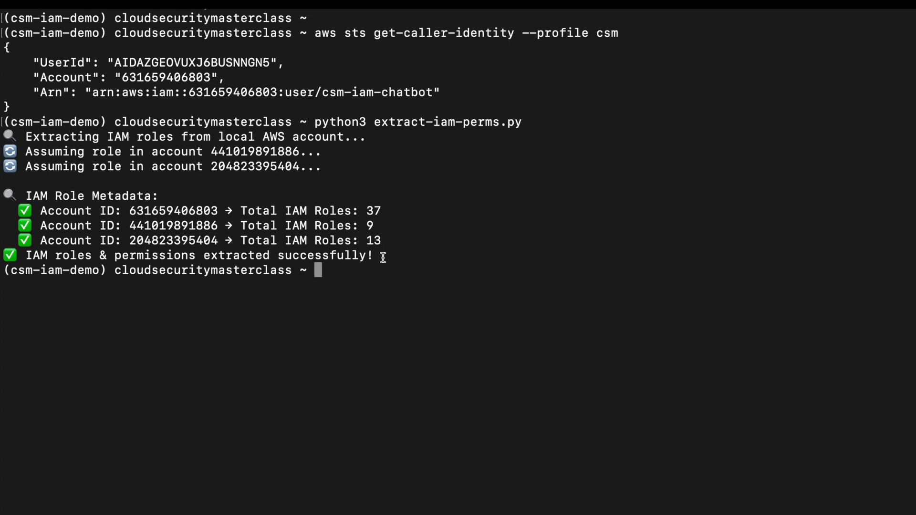
{"action": "left_click_drag", "start_coordinate": [35, 196], "coordinate": [372, 255]}
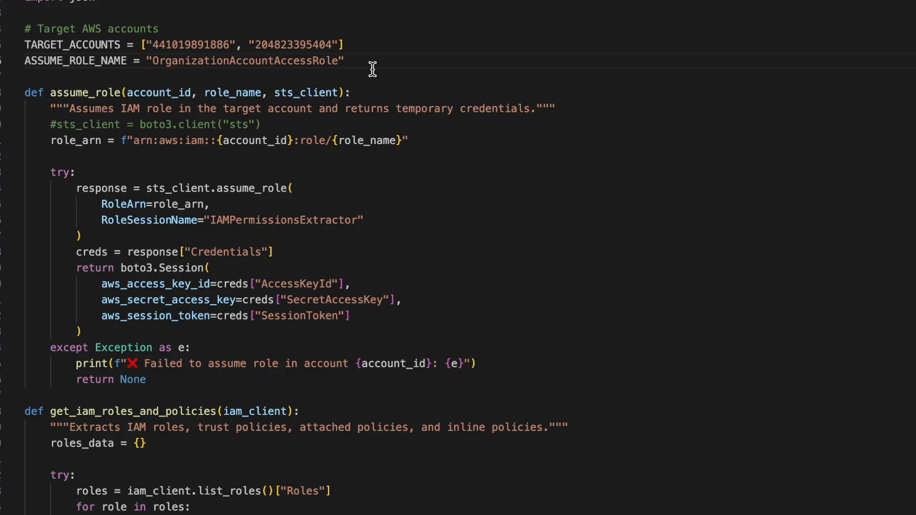
{"action": "left_click_drag", "start_coordinate": [374, 68], "coordinate": [23, 28]}
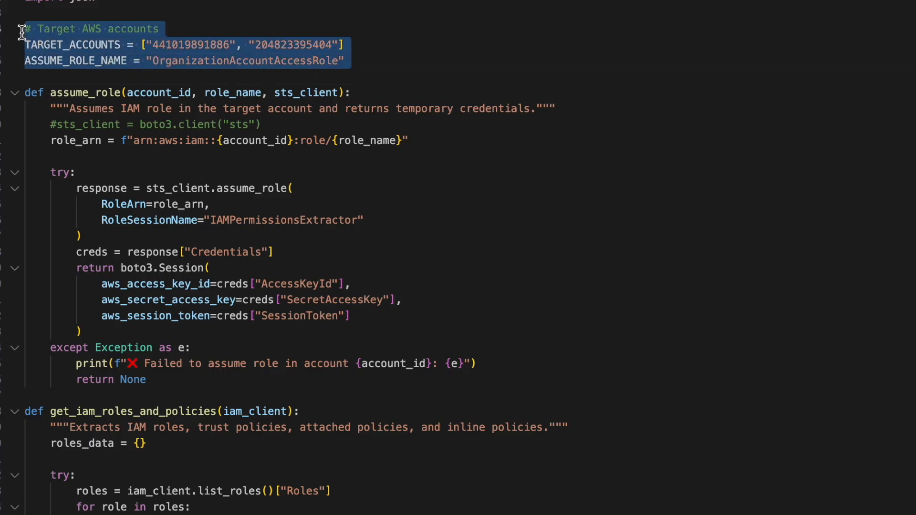
{"action": "mouse_move", "coordinate": [447, 251]}
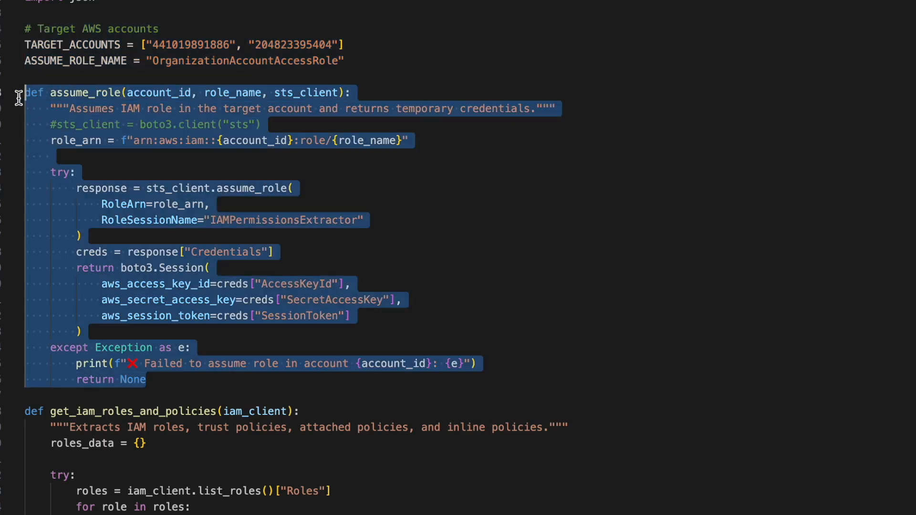
{"action": "scroll", "scroll_direction": "down", "scroll_amount": 3}
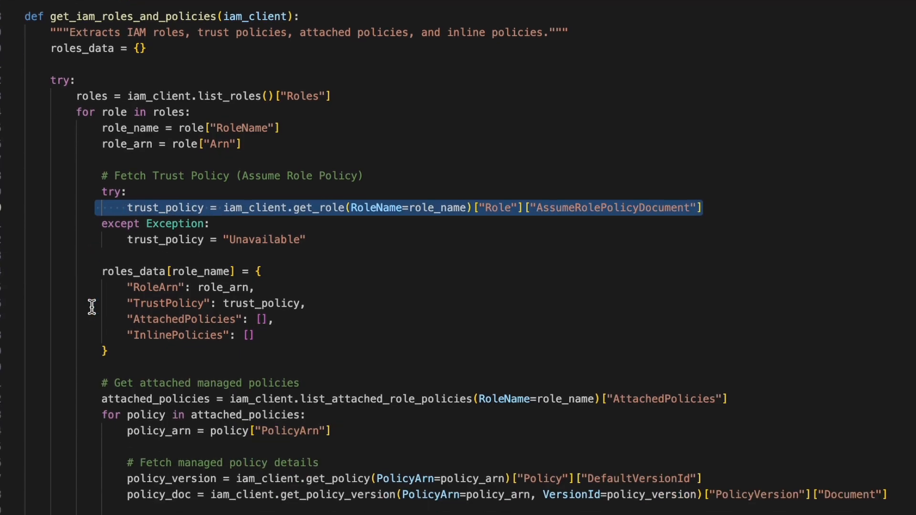
{"action": "scroll", "scroll_direction": "down", "scroll_amount": 3}
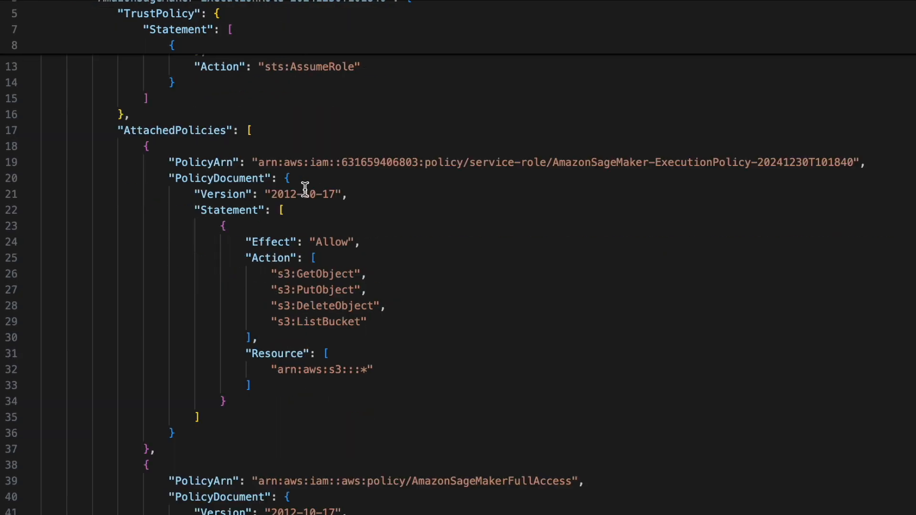
{"action": "scroll", "scroll_direction": "up", "scroll_amount": 3}
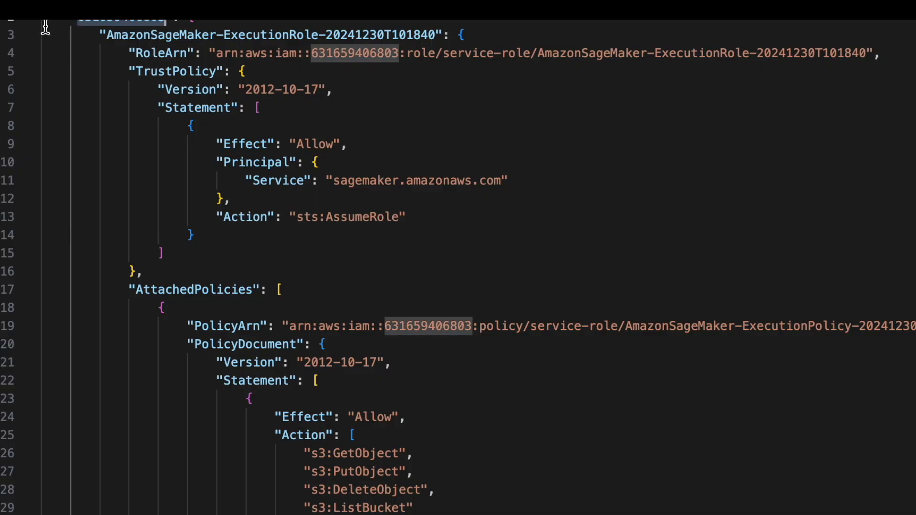
{"action": "scroll", "scroll_direction": "down", "scroll_amount": 3}
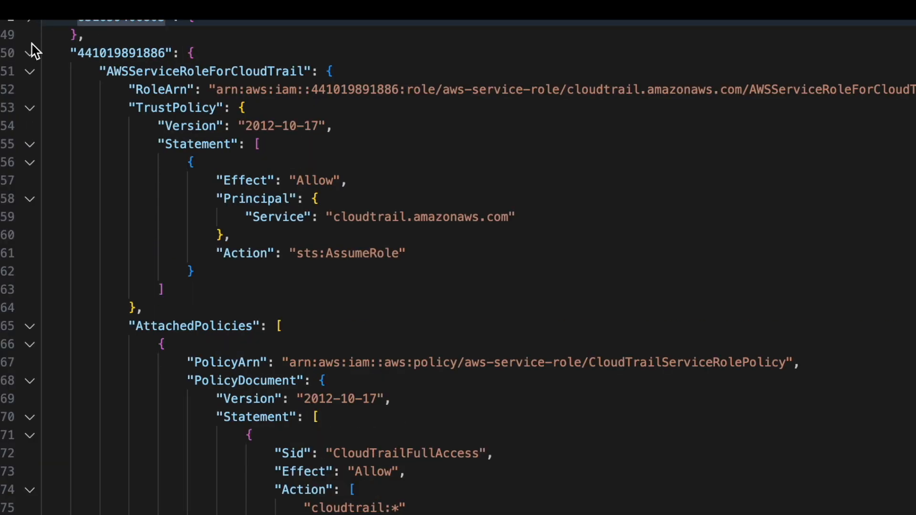
{"action": "left_click", "coordinate": [29, 52]}
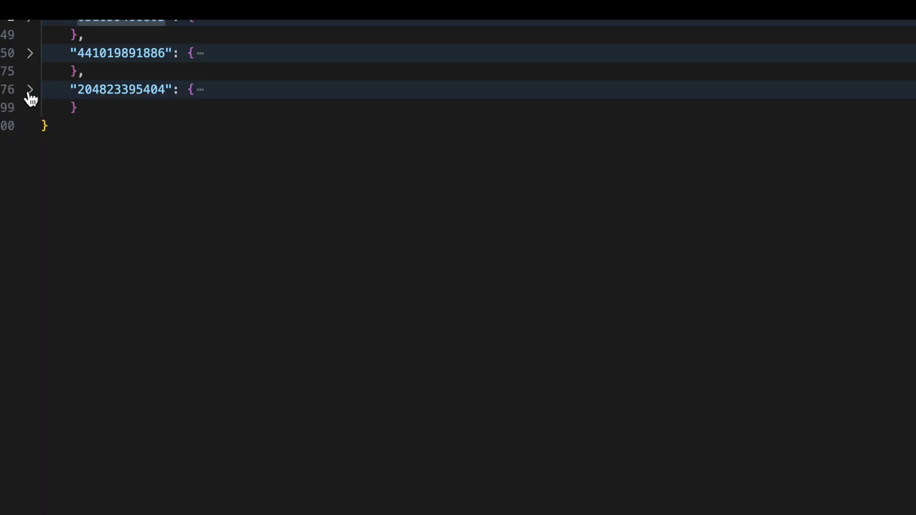
{"action": "left_click", "coordinate": [29, 89]}
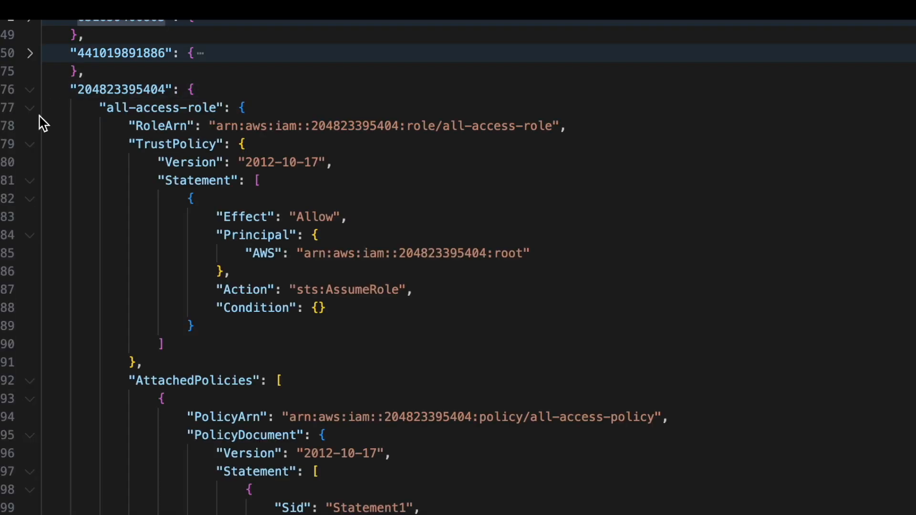
{"action": "left_click", "coordinate": [31, 108]}
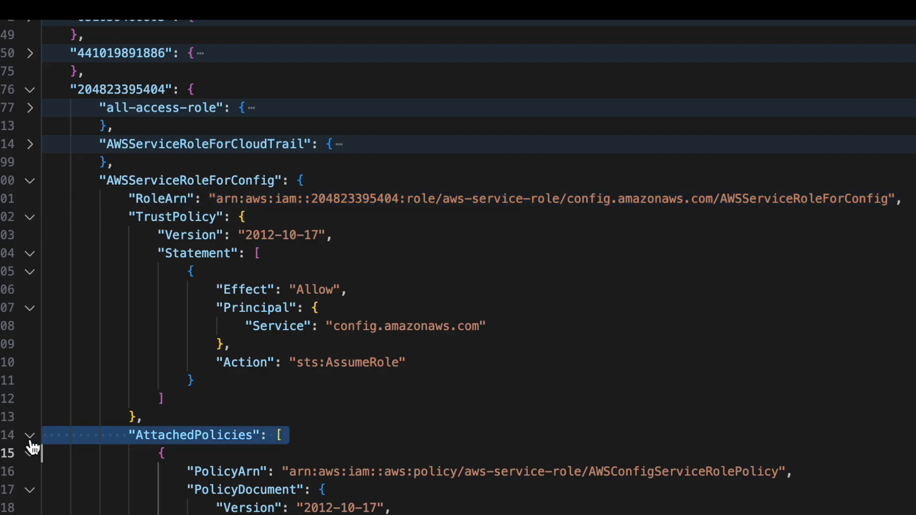
{"action": "left_click", "coordinate": [30, 435]}
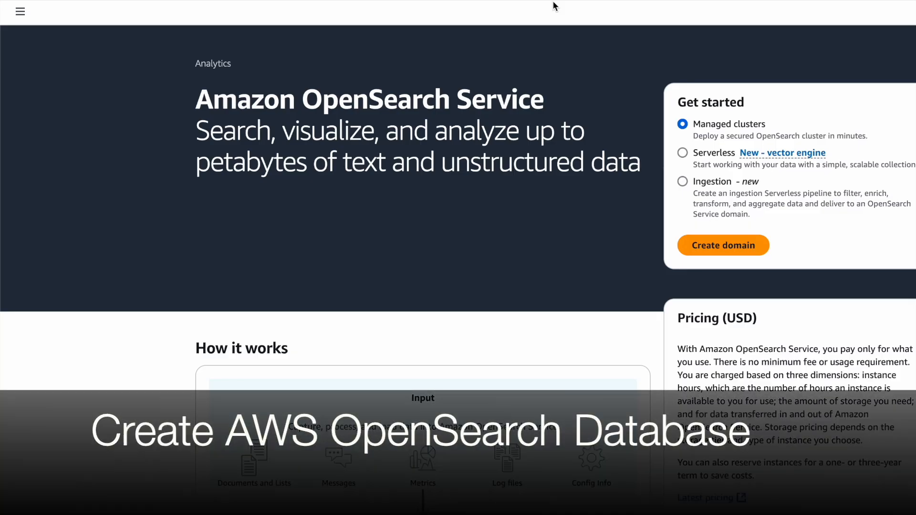
{"action": "mouse_move", "coordinate": [548, 78]}
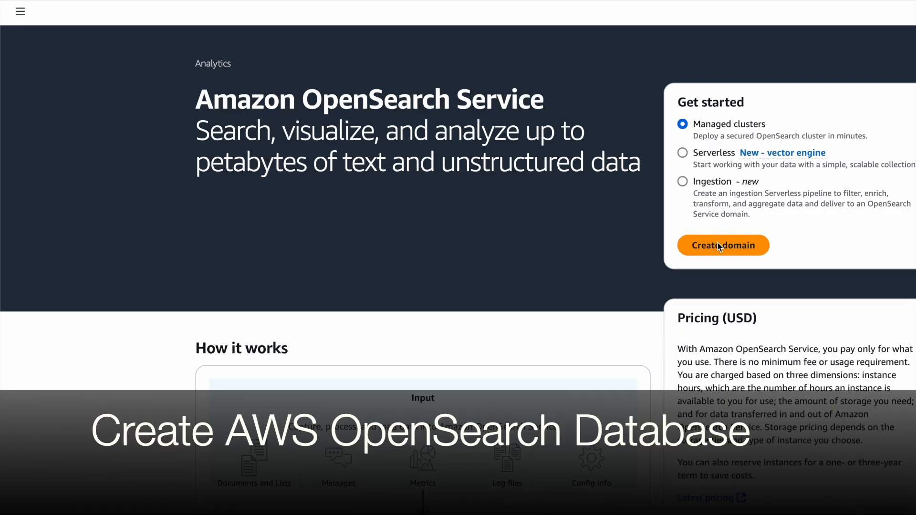
Start Create domain with Managed clusters selected on the OpenSearch Service landing page.
{"action": "left_click", "coordinate": [723, 244]}
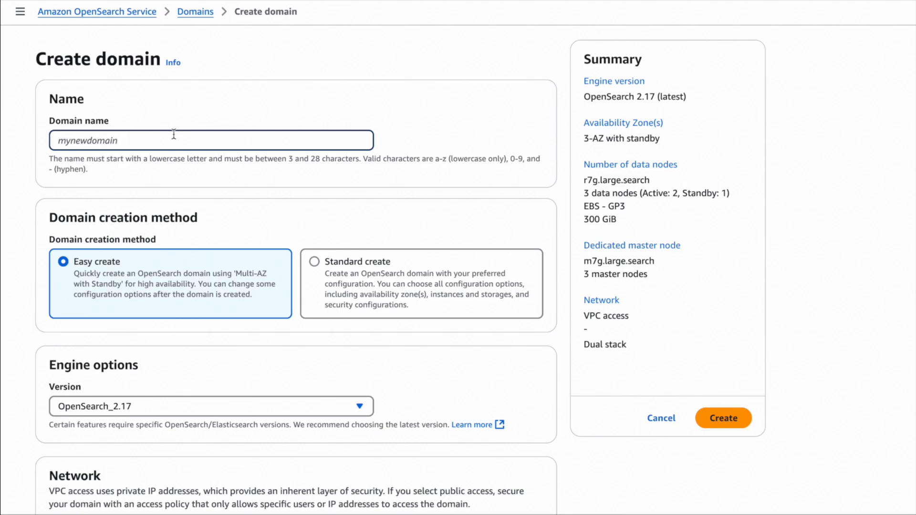
Name the domain iam-chatbot-os, deploy without standby, and set one data node.
{"action": "type", "text": "iam-"}
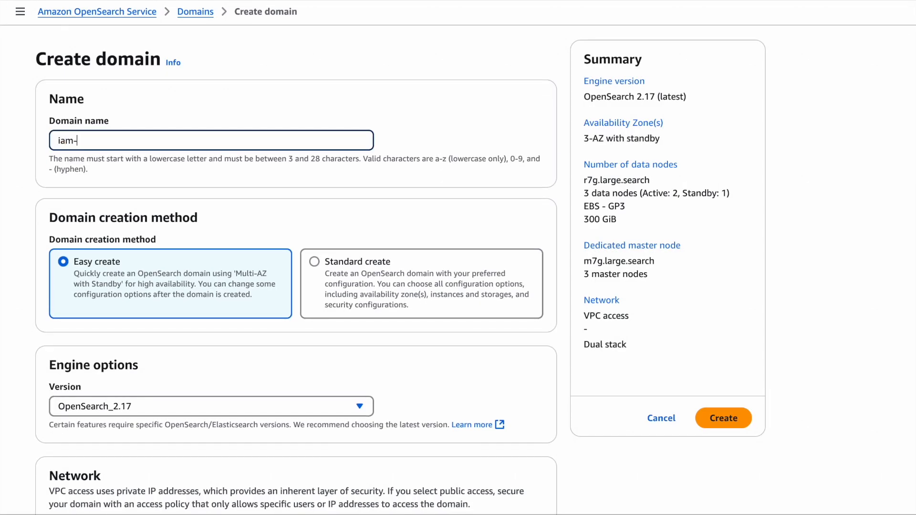
{"action": "type", "text": "chatbot"}
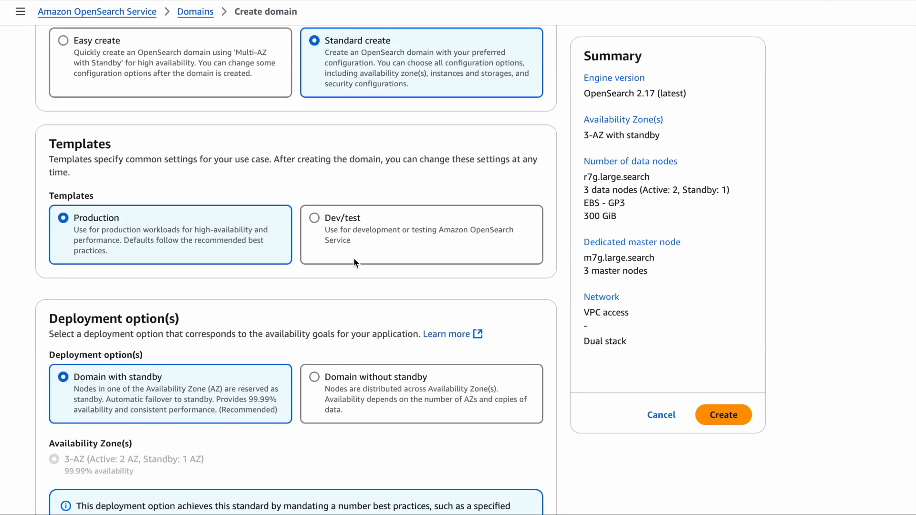
{"action": "scroll", "scroll_direction": "down", "scroll_amount": 3}
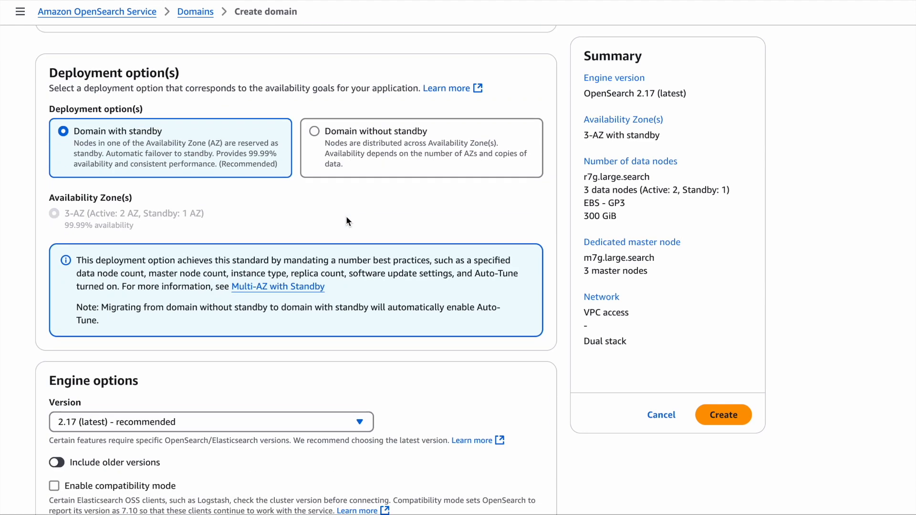
{"action": "left_click", "coordinate": [314, 131]}
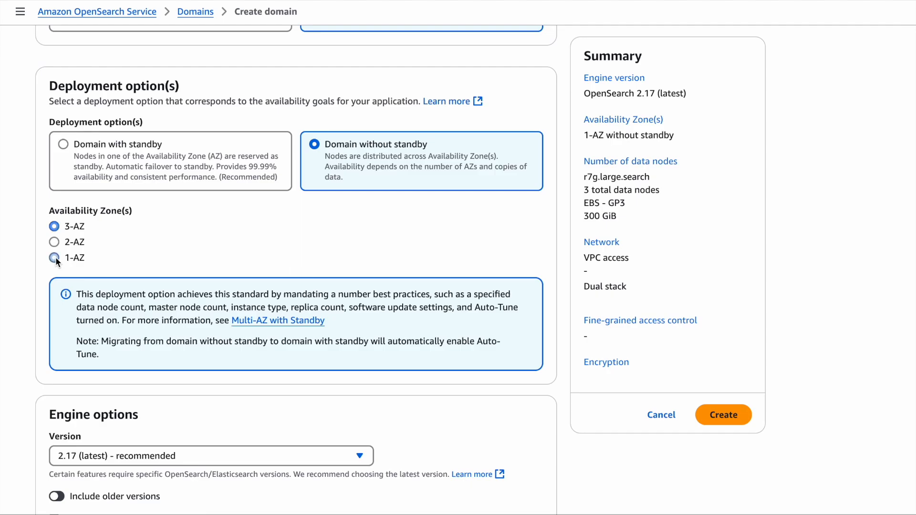
{"action": "scroll", "scroll_direction": "down", "scroll_amount": 3}
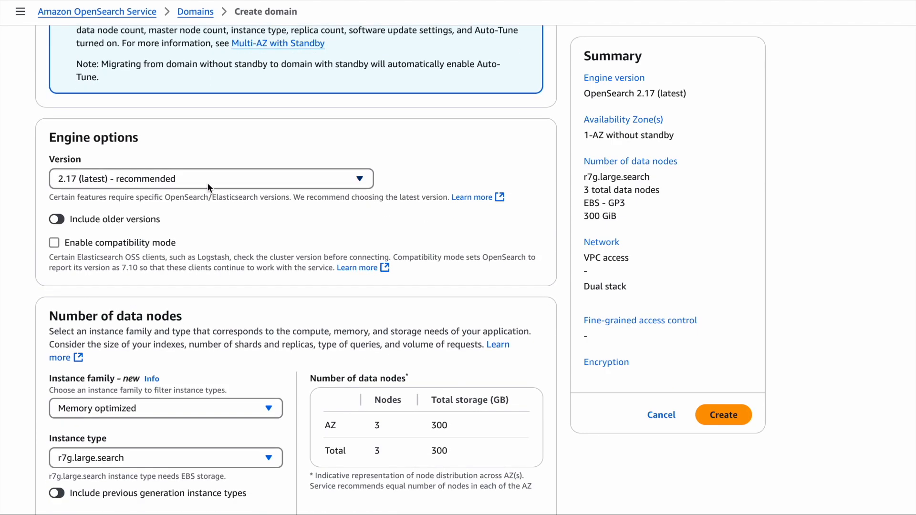
{"action": "scroll", "scroll_direction": "down", "scroll_amount": 3}
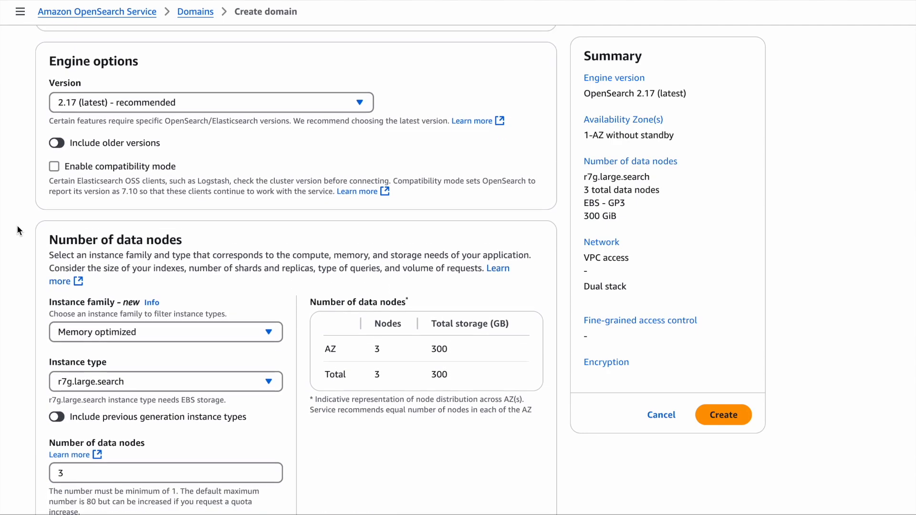
{"action": "scroll", "scroll_direction": "down", "scroll_amount": 3}
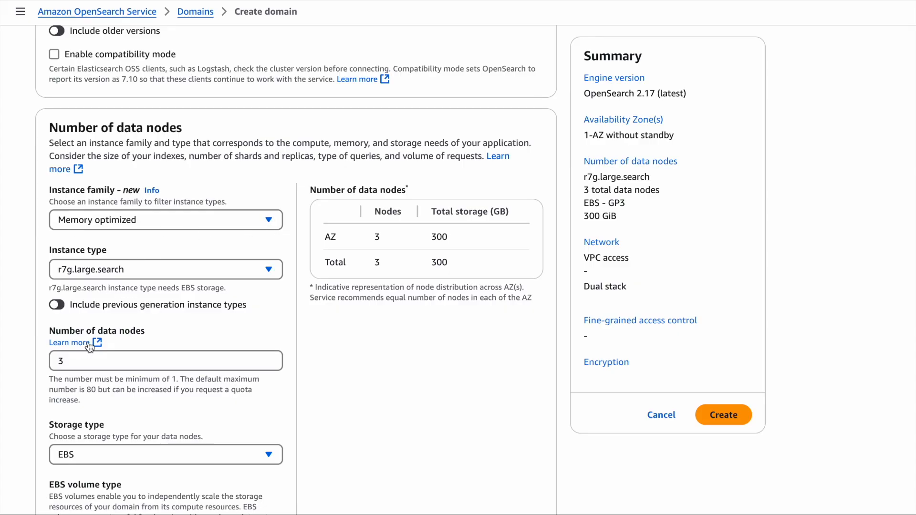
{"action": "type", "text": "1"}
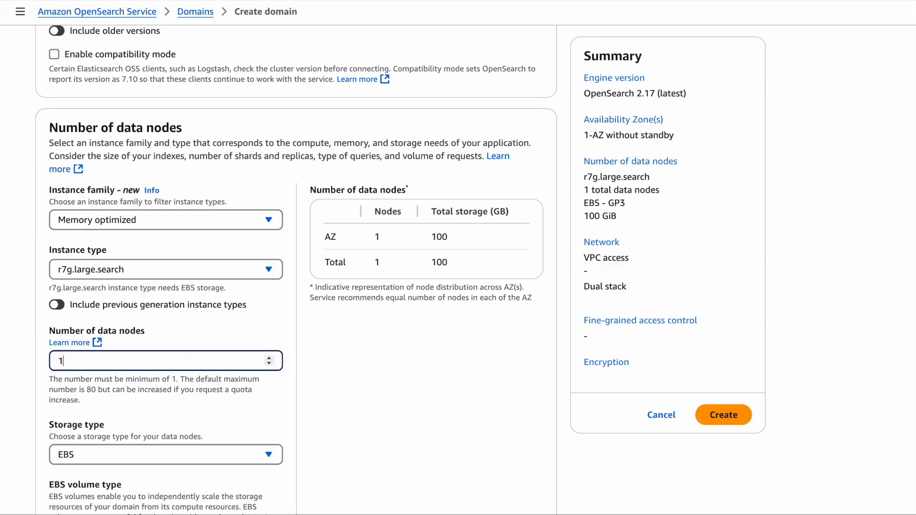
Keep Natural Language Query Generation enabled and submit the domain for creation.
{"action": "scroll", "scroll_direction": "down", "scroll_amount": 3}
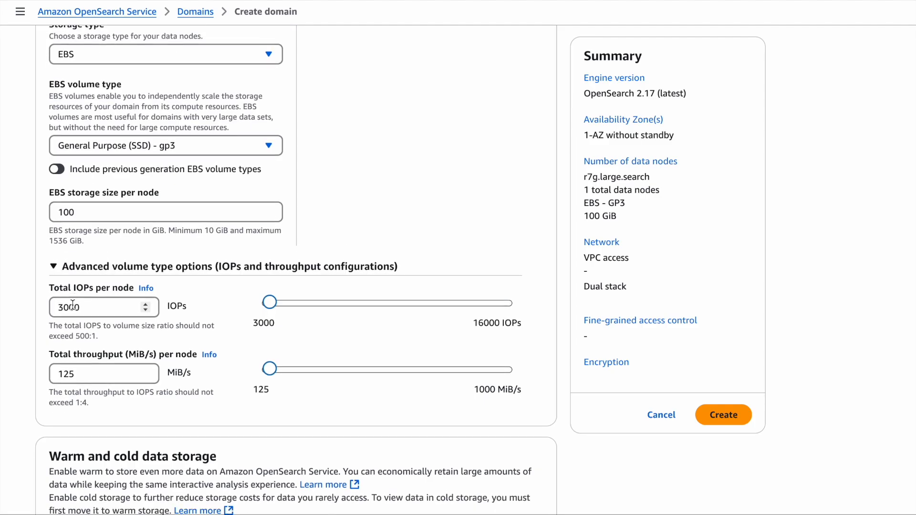
{"action": "scroll", "scroll_direction": "down", "scroll_amount": 3}
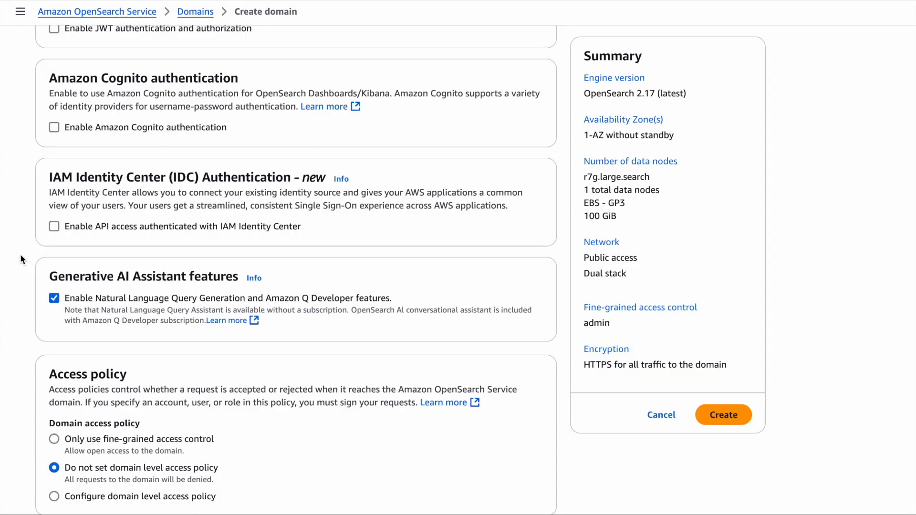
{"action": "scroll", "scroll_direction": "down", "scroll_amount": 3}
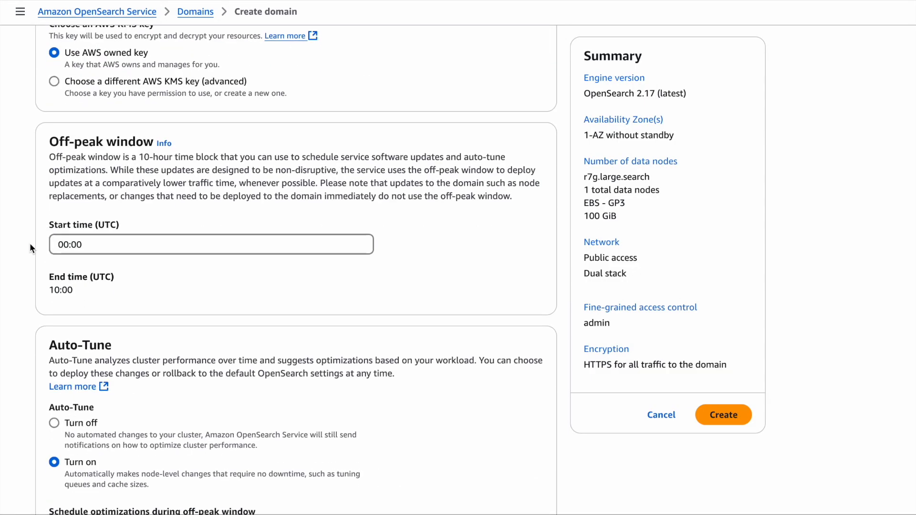
{"action": "scroll", "scroll_direction": "down", "scroll_amount": 3}
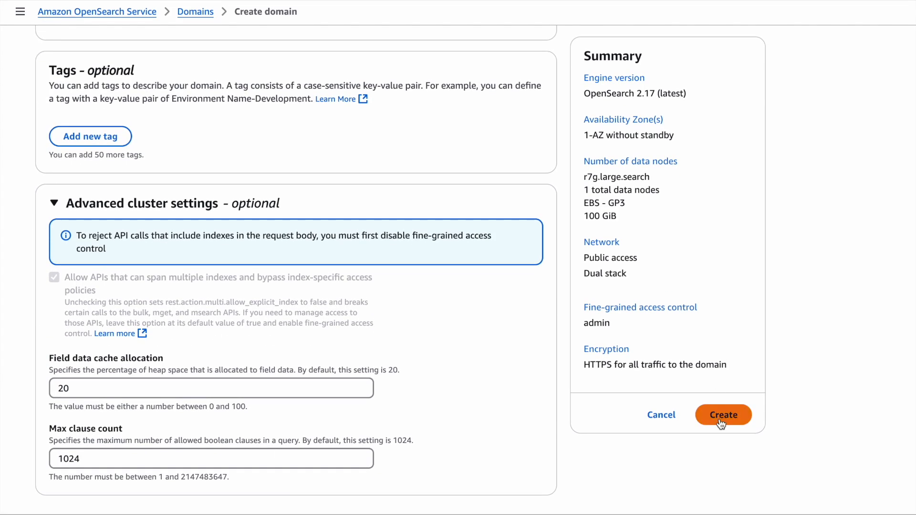
{"action": "left_click", "coordinate": [723, 415]}
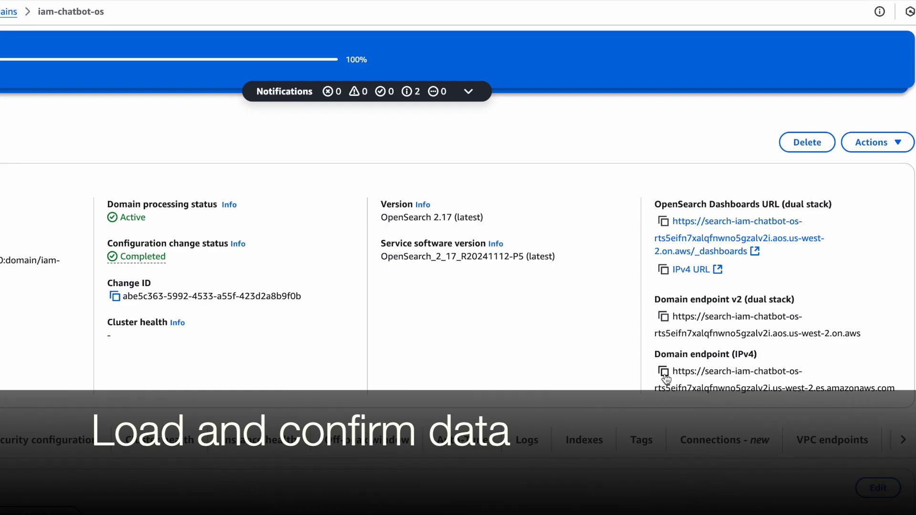
Copy the iam-chatbot-os domain's IPv4 endpoint.
{"action": "left_click", "coordinate": [664, 372]}
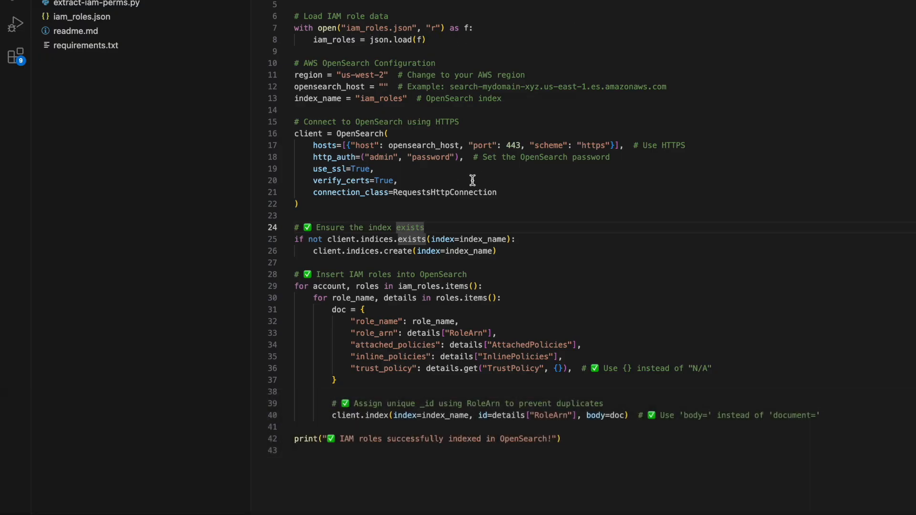
{"action": "type", "text": "https://search-iam-chatbot-os-rts5eifn7xalqfnwb5gzalv2i.us-west-2.es.amazonaws.com"}
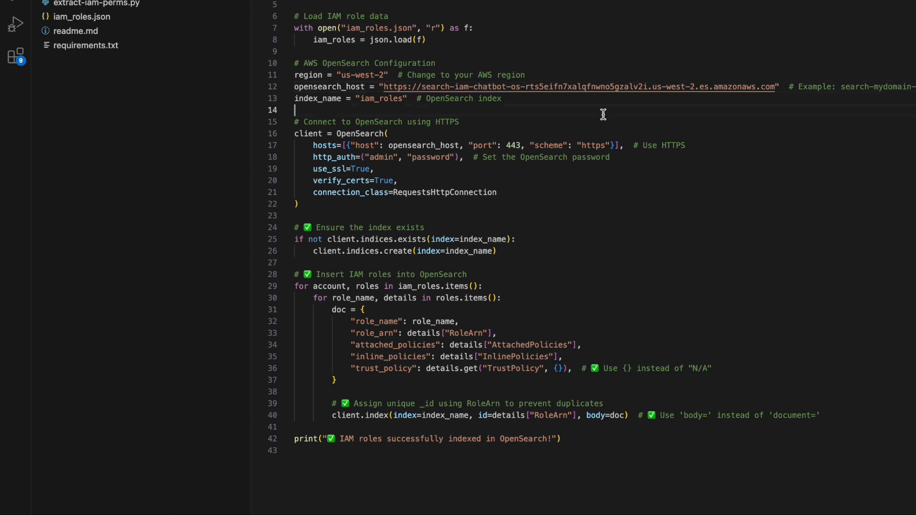
{"action": "mouse_move", "coordinate": [521, 133]}
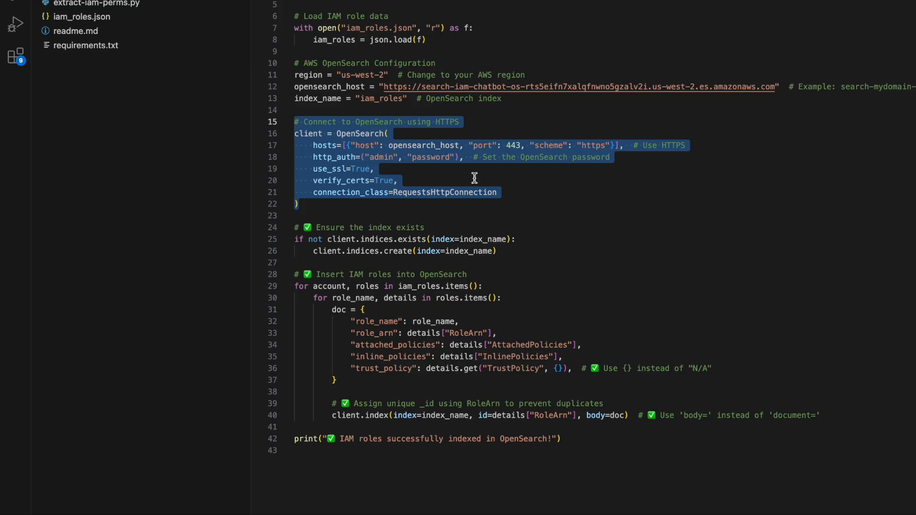
{"action": "mouse_move", "coordinate": [475, 378]}
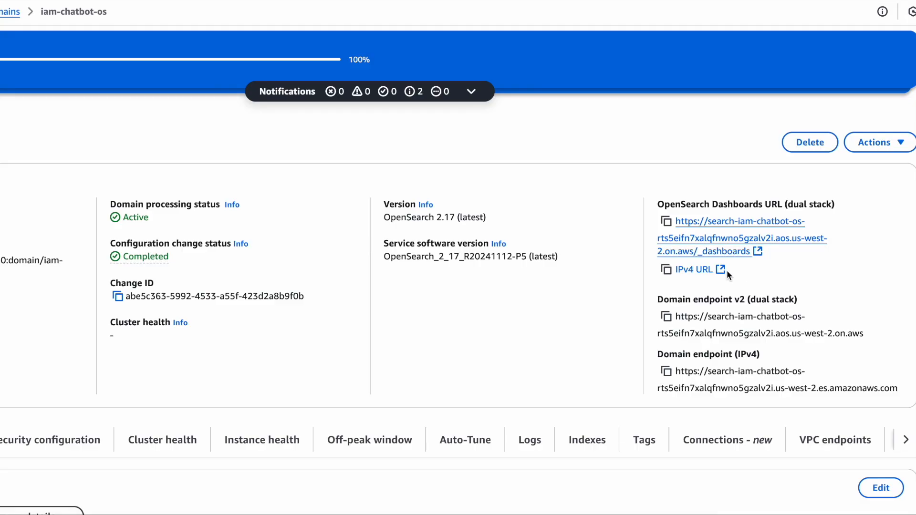
{"action": "mouse_move", "coordinate": [646, 270]}
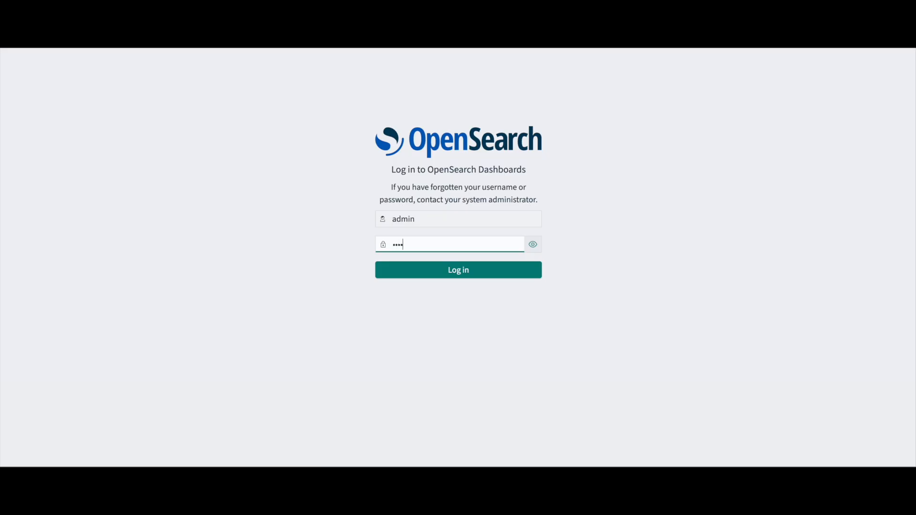
Log in to OpenSearch Dashboards as admin and confirm the Global tenant.
{"action": "left_click", "coordinate": [458, 269]}
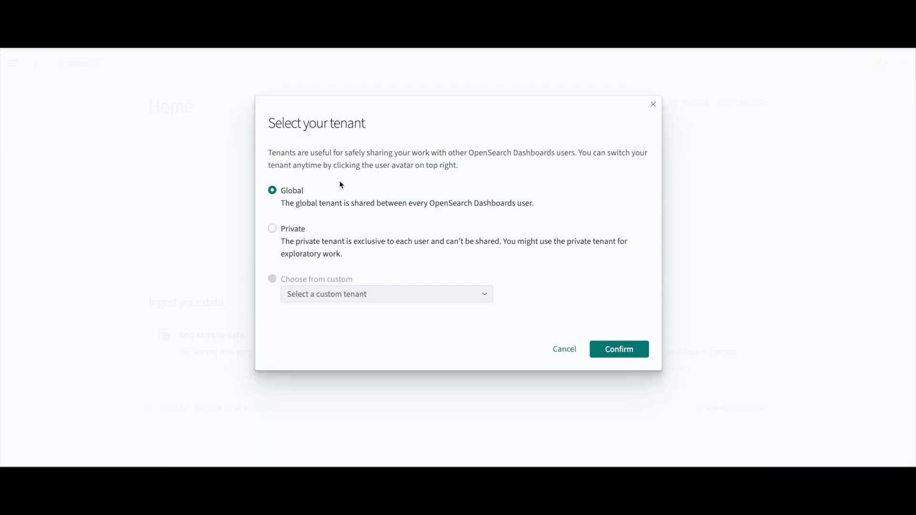
{"action": "left_click", "coordinate": [619, 349]}
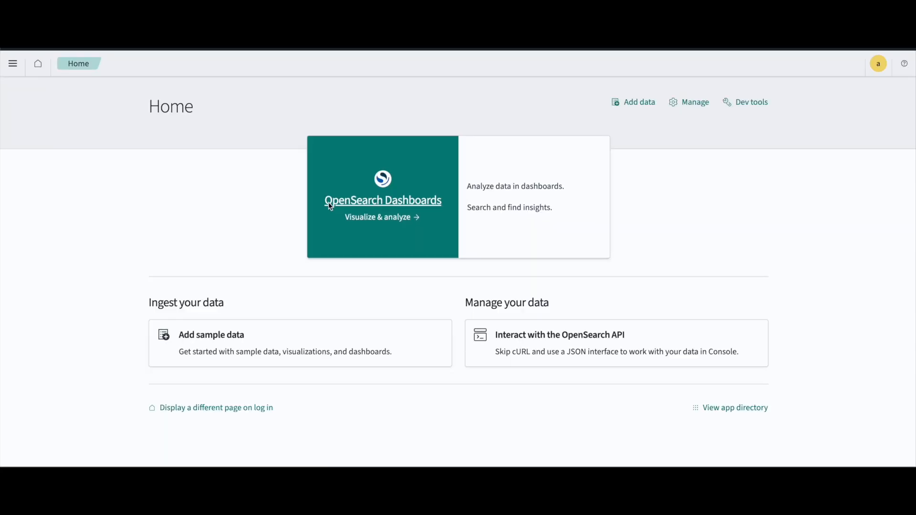
Enter iam_roles as a new index pattern and choose not to use a time filter.
{"action": "left_click", "coordinate": [13, 63]}
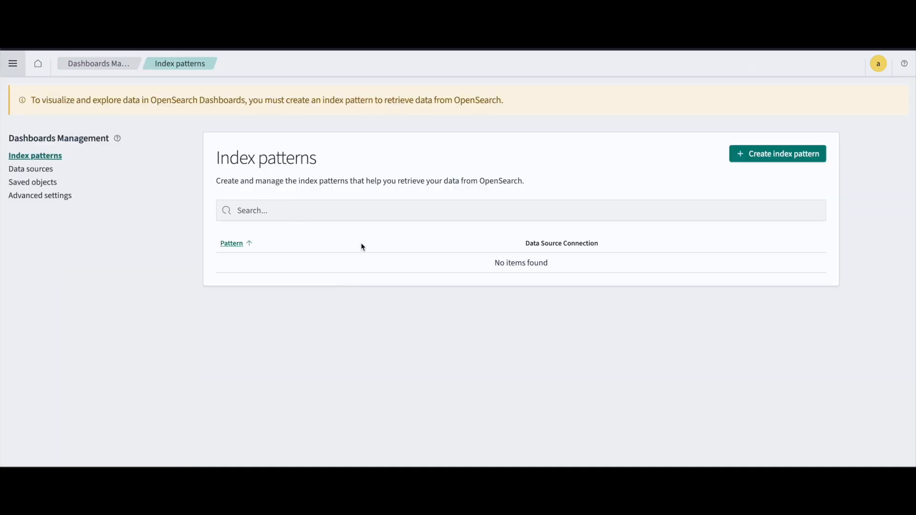
{"action": "left_click", "coordinate": [521, 210]}
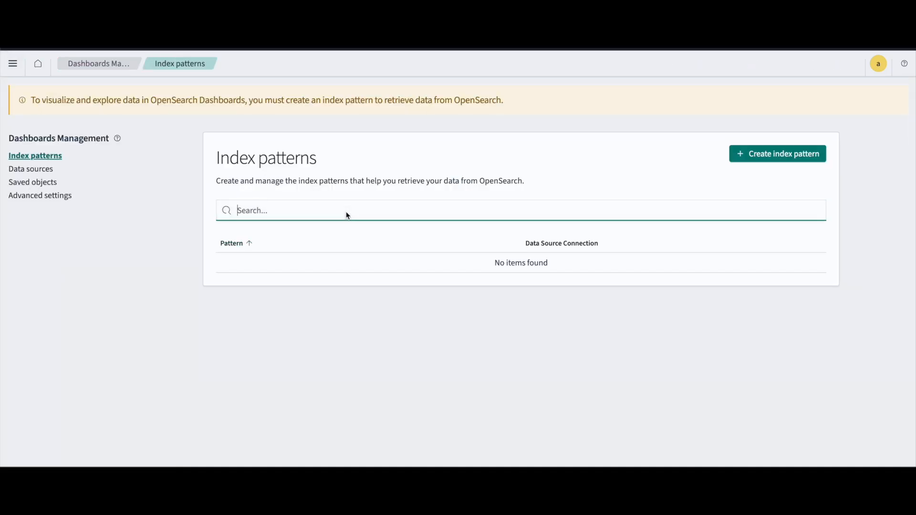
{"action": "left_click", "coordinate": [777, 154]}
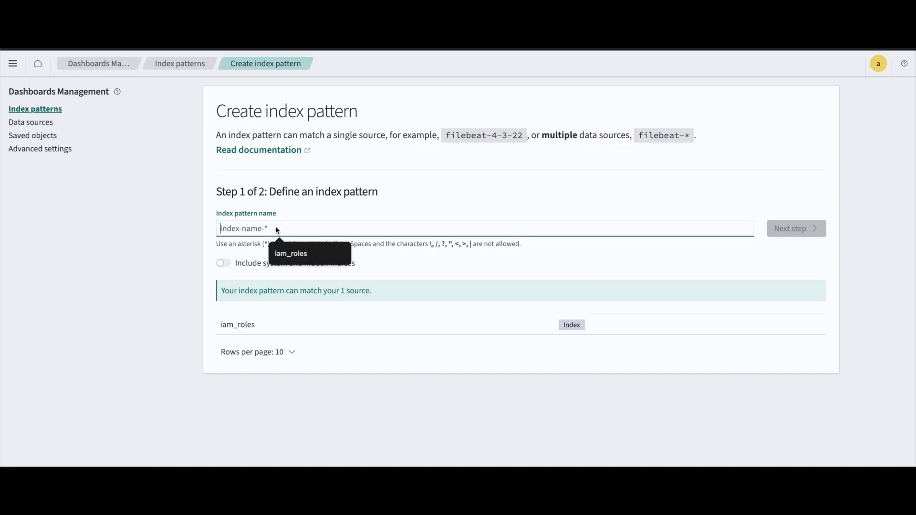
{"action": "left_click", "coordinate": [791, 228]}
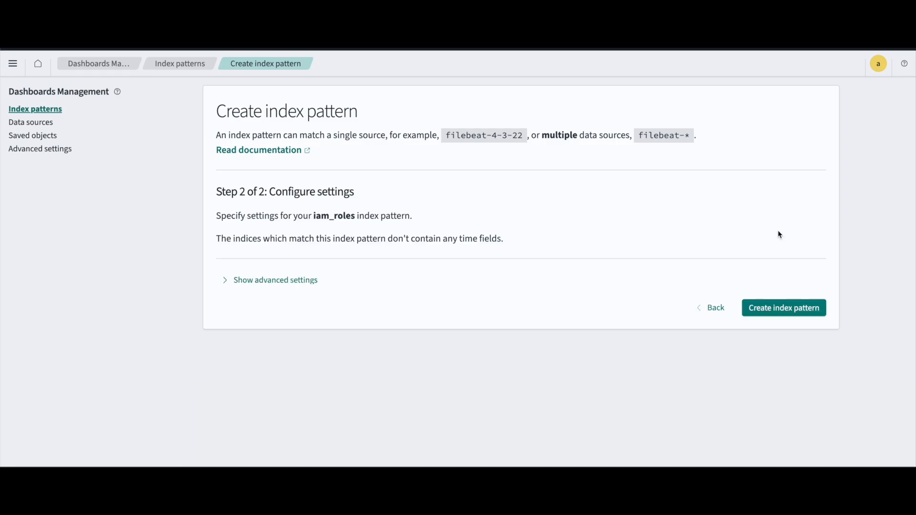
{"action": "left_click", "coordinate": [318, 281]}
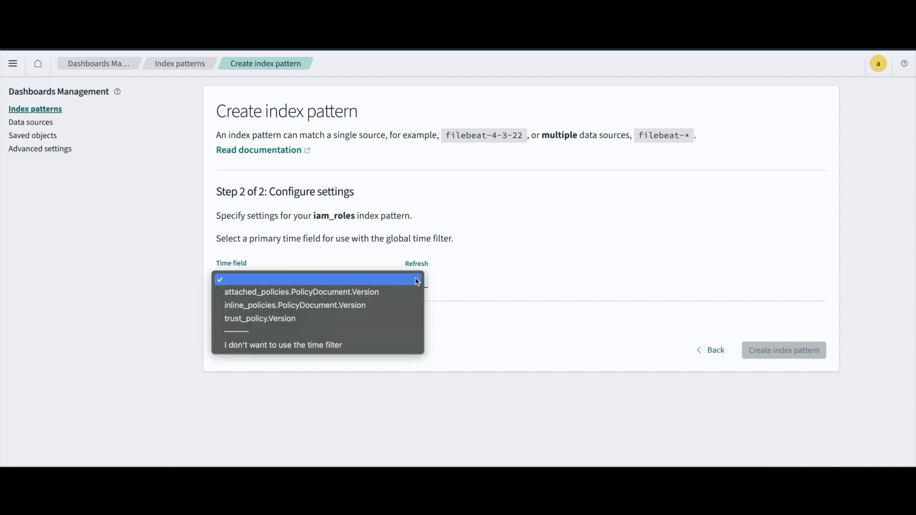
{"action": "left_click", "coordinate": [283, 345]}
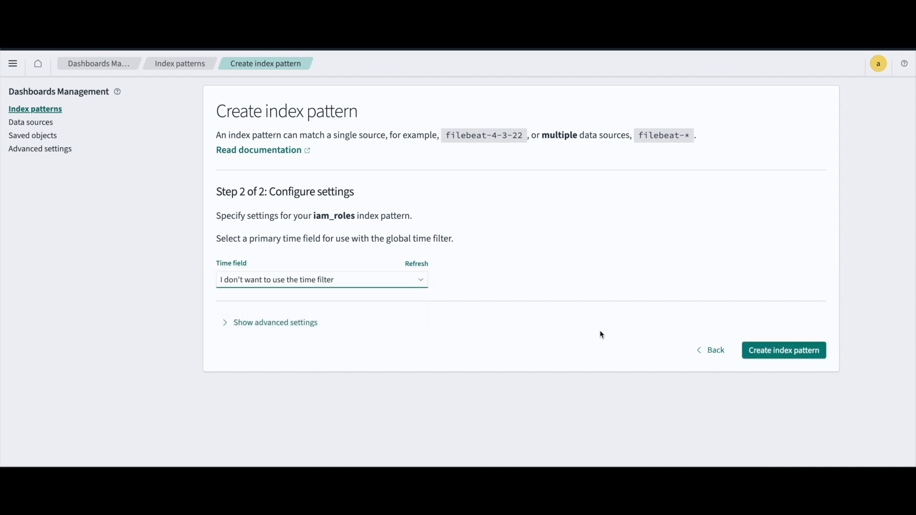
{"action": "left_click", "coordinate": [275, 322]}
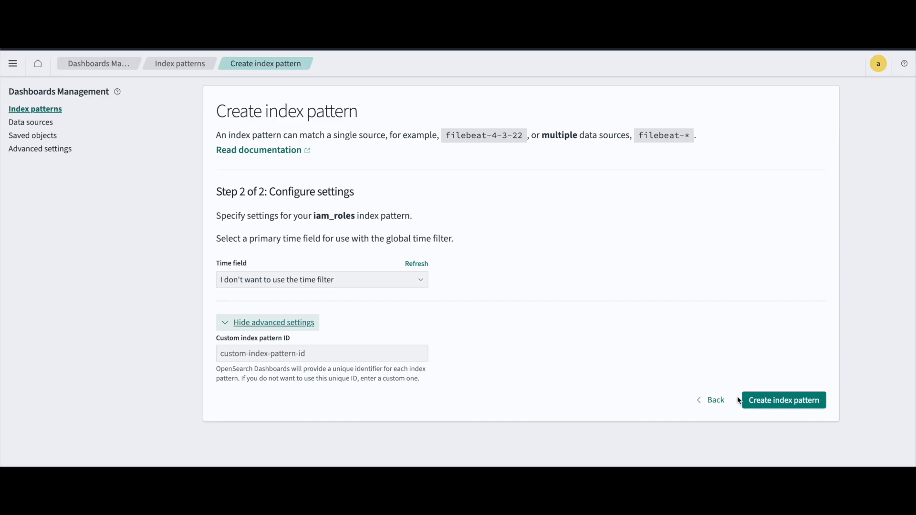
Create the iam_roles index pattern and page to the last of its 224 fields.
{"action": "left_click", "coordinate": [783, 401]}
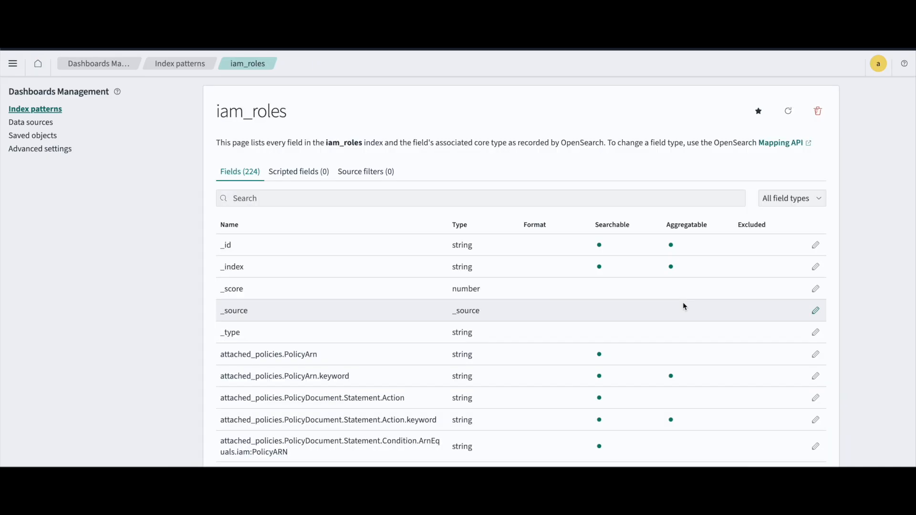
{"action": "scroll", "scroll_direction": "down", "scroll_amount": 3}
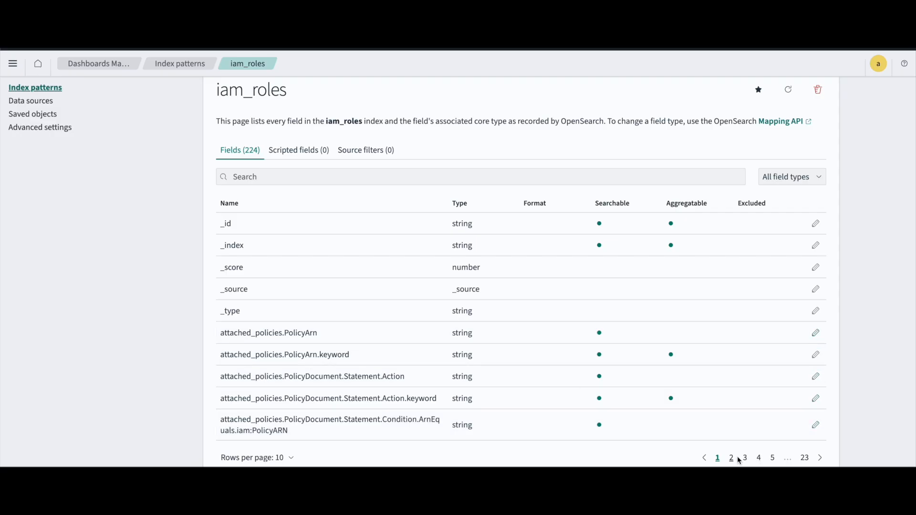
{"action": "left_click", "coordinate": [732, 458]}
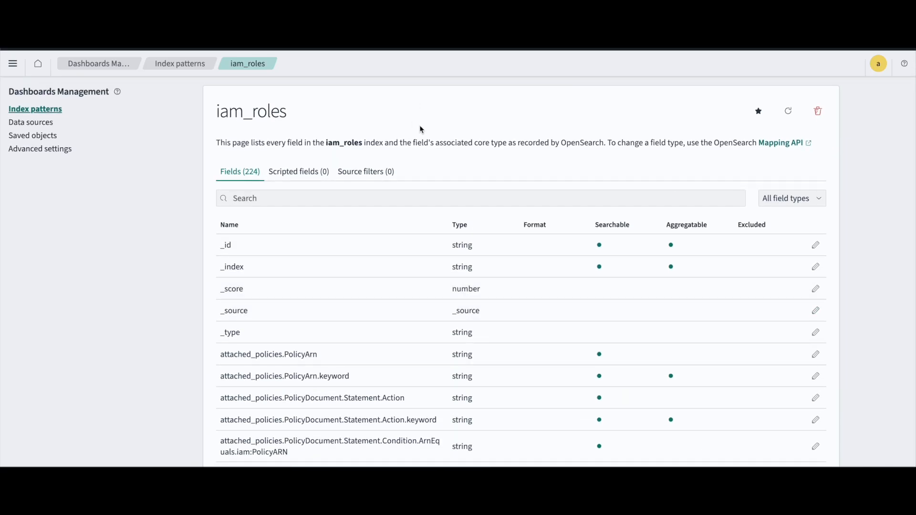
{"action": "mouse_move", "coordinate": [497, 133]}
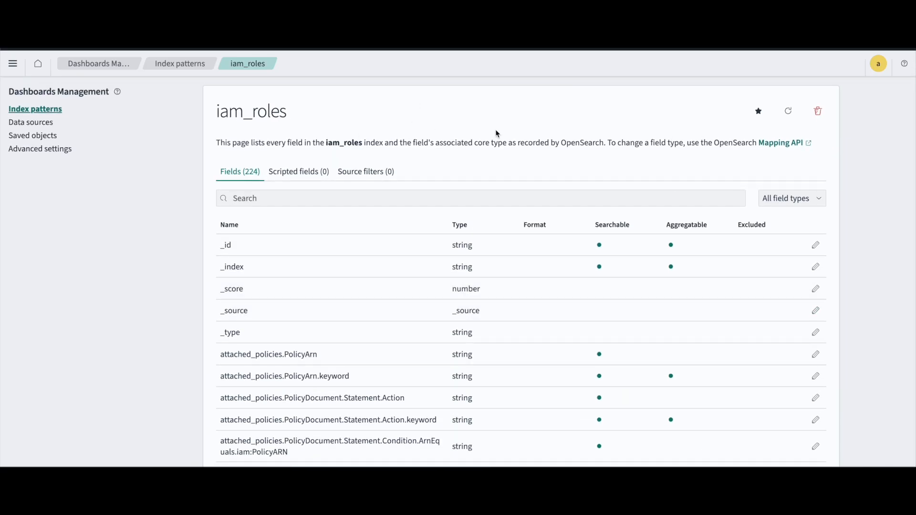
{"action": "scroll", "scroll_direction": "down", "scroll_amount": 3}
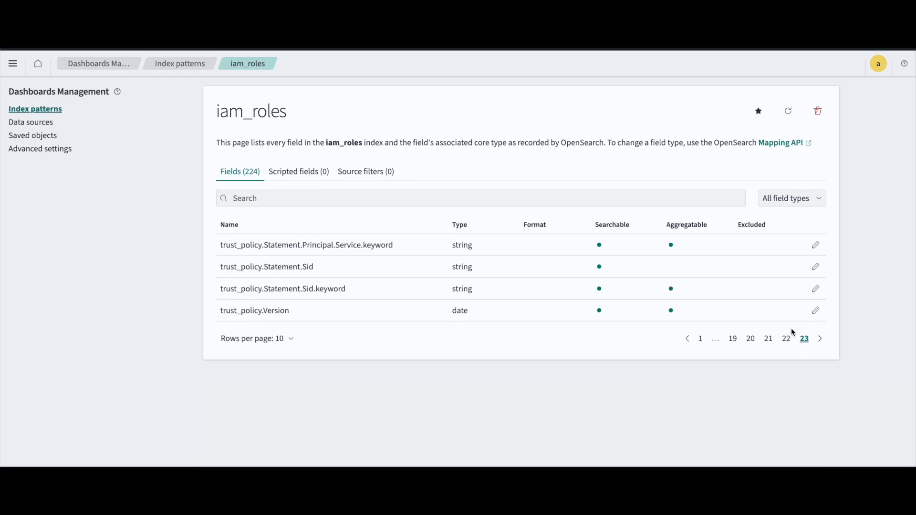
Open Discover from the navigation menu to browse the 59 iam_roles documents.
{"action": "left_click", "coordinate": [180, 63]}
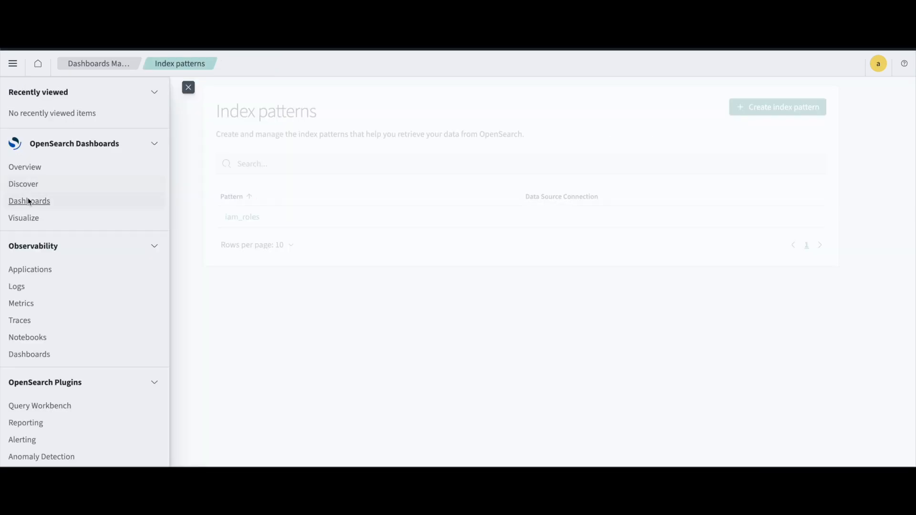
{"action": "left_click", "coordinate": [24, 183]}
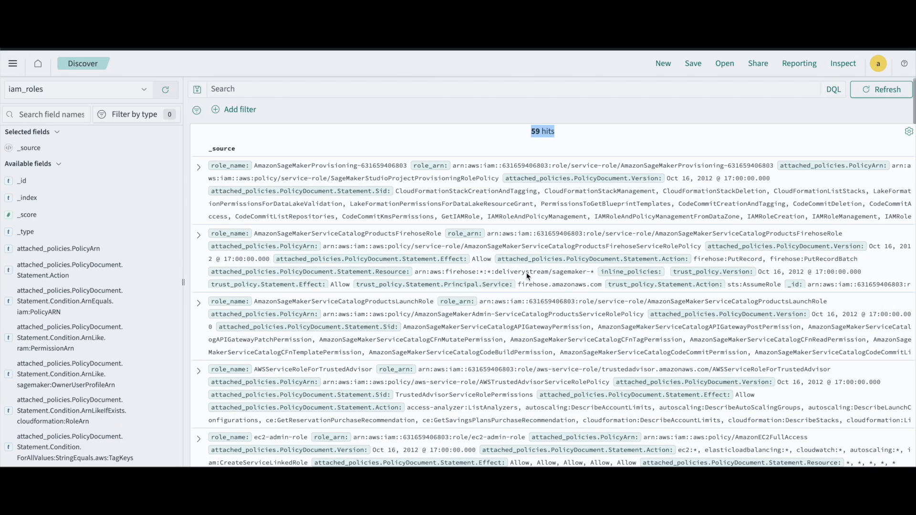
{"action": "mouse_move", "coordinate": [526, 274]}
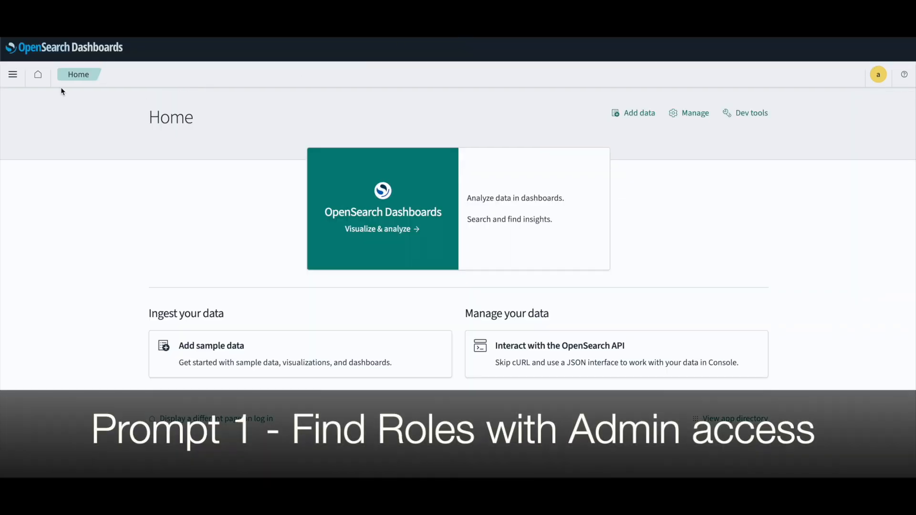
Go from Logs overview to Event Explorer and select the iam_roles index.
{"action": "left_click", "coordinate": [12, 75]}
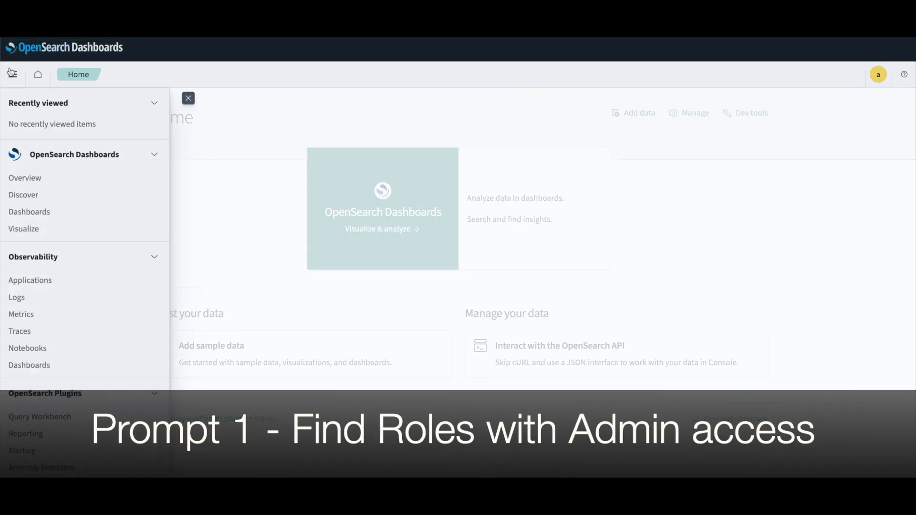
{"action": "mouse_move", "coordinate": [18, 297]}
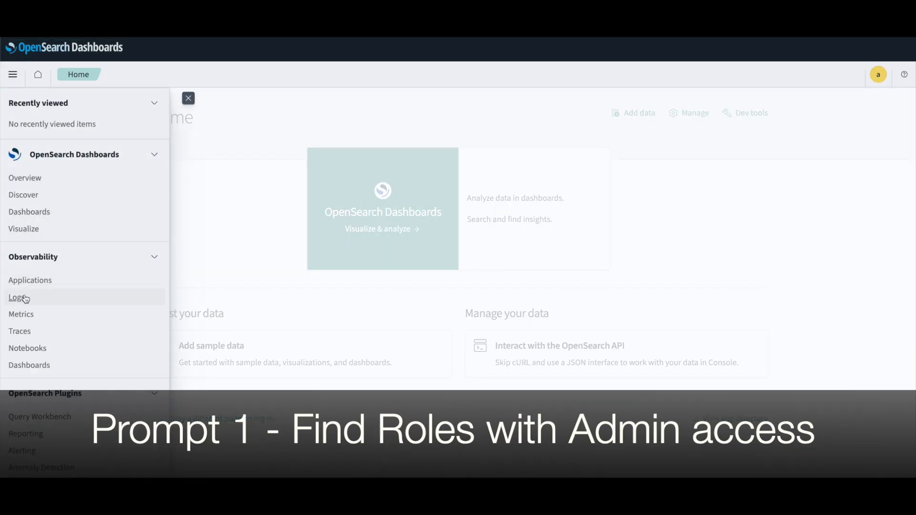
{"action": "left_click", "coordinate": [16, 297]}
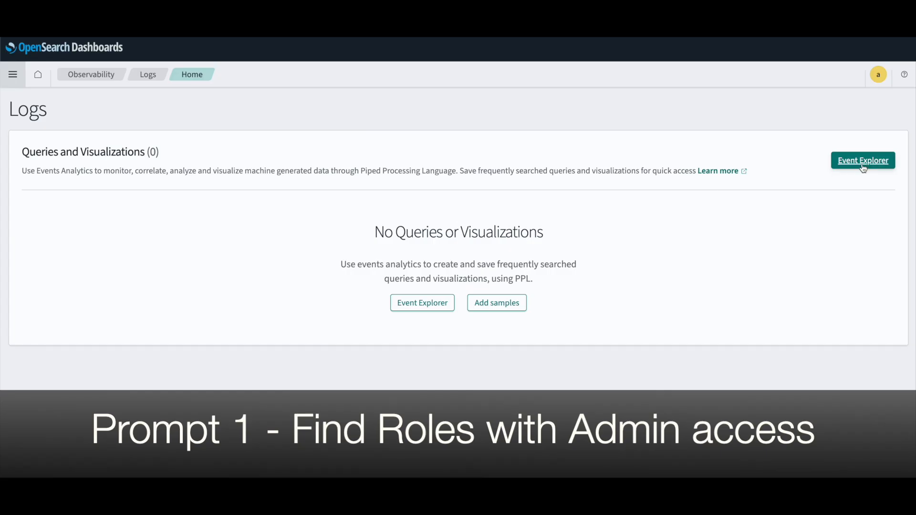
{"action": "left_click", "coordinate": [863, 160]}
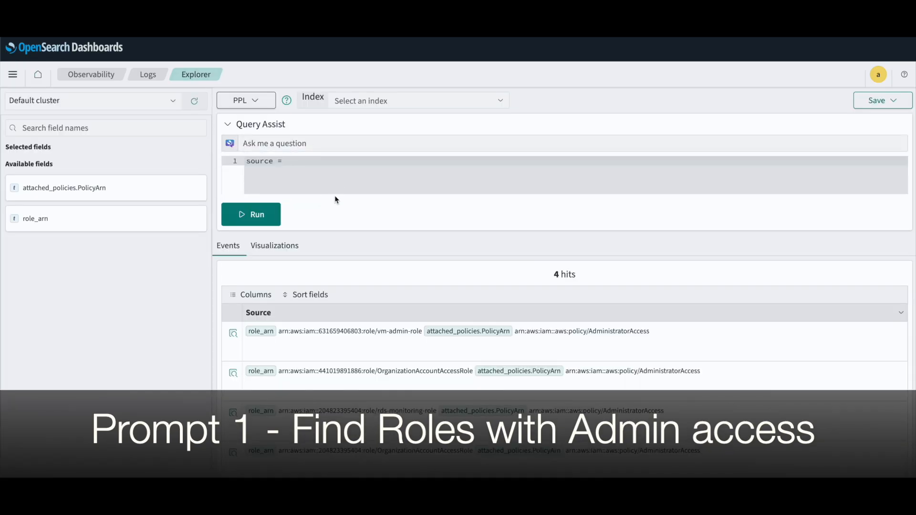
{"action": "left_click", "coordinate": [417, 101]}
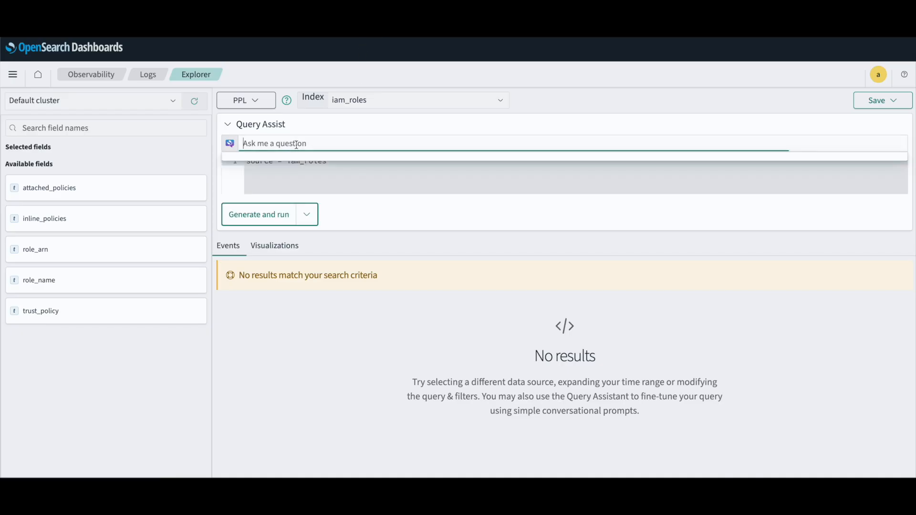
Ask Query Assist for rows with an AdministratorAccess PolicyArn and review the 4 hits.
{"action": "type", "text": "show all rows with attached_policies that have PolicyArn like AdministratorAccess"}
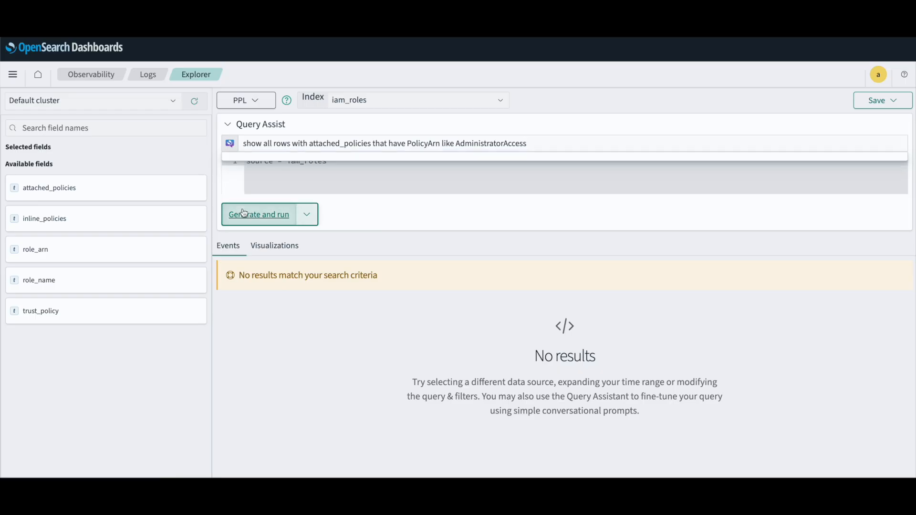
{"action": "left_click", "coordinate": [258, 214]}
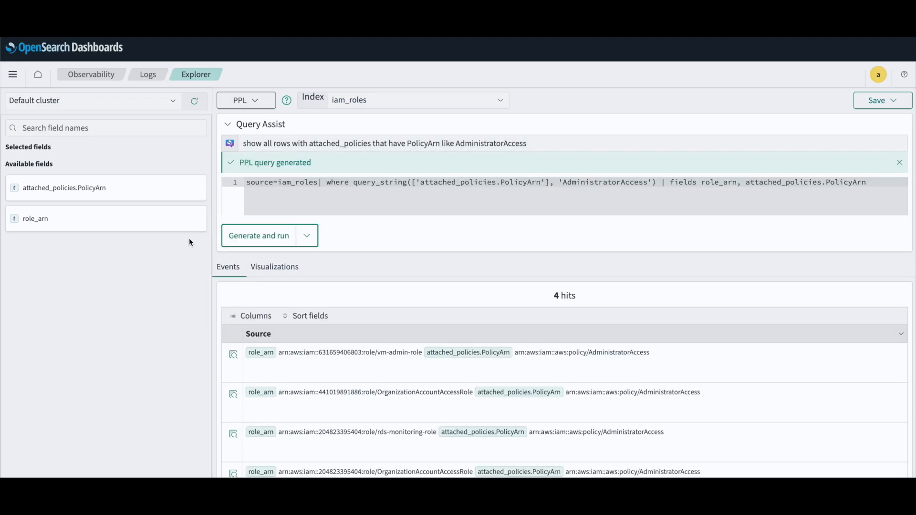
{"action": "scroll", "scroll_direction": "down", "scroll_amount": 3}
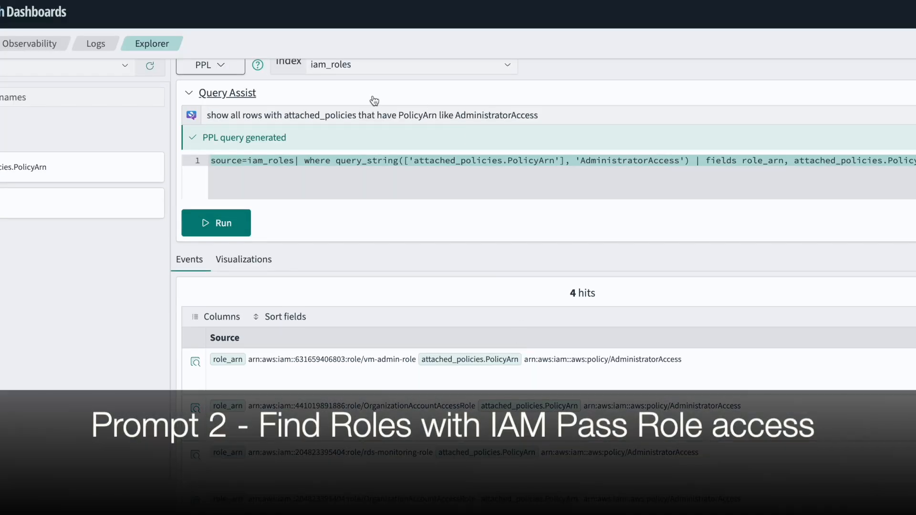
Ask Query Assist for roles with "iam*passRole*" permission in attached or inline policies.
{"action": "type", "text": "show me all rows where aws \"iam*passRole*\" permision is attached to an attached policy OR inline policy in statement action"}
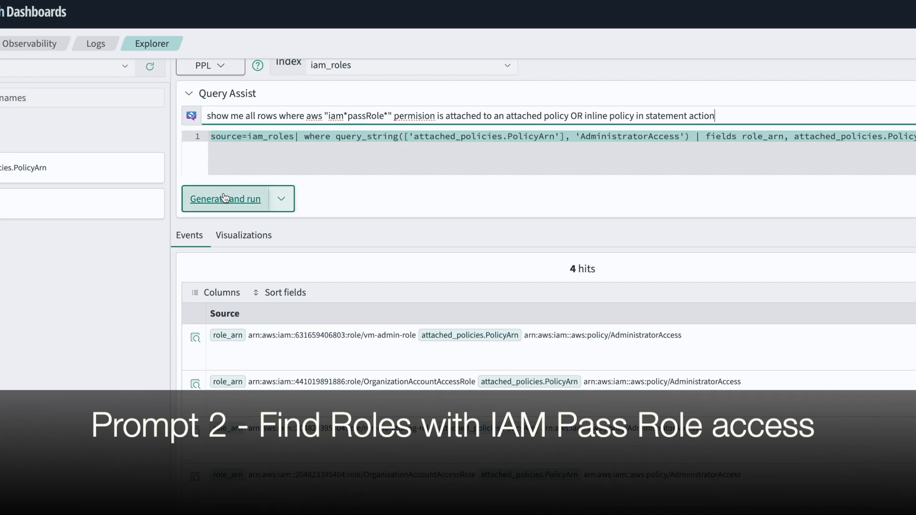
{"action": "left_click", "coordinate": [225, 198]}
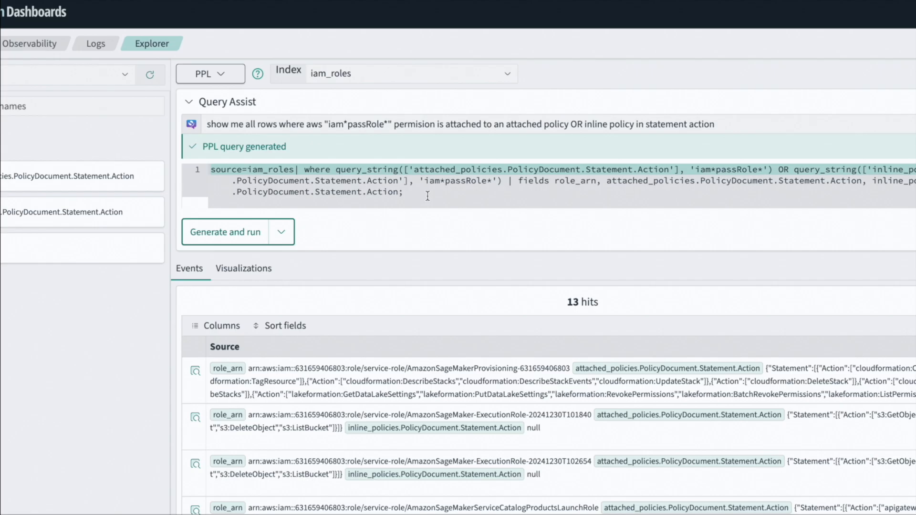
{"action": "mouse_move", "coordinate": [397, 222]}
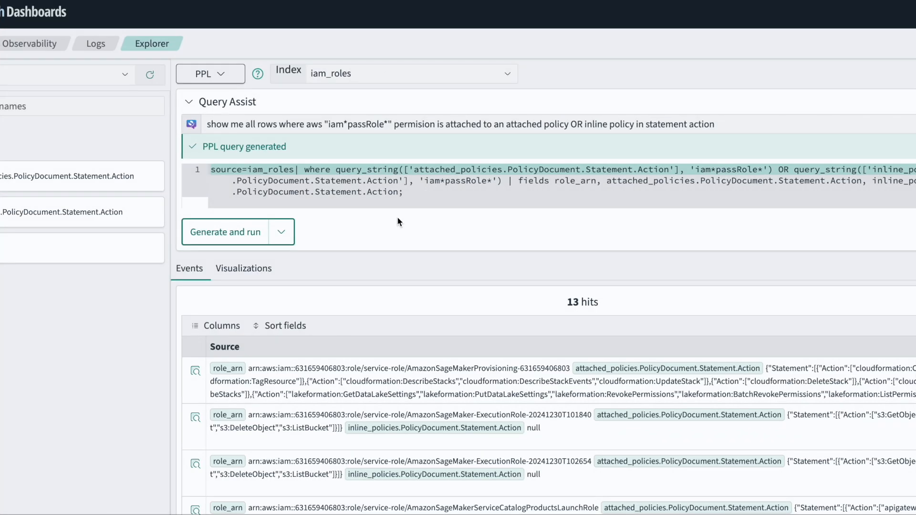
Check the 13 hits and select the ec2-admin-role name in the results.
{"action": "double_click", "coordinate": [573, 302]}
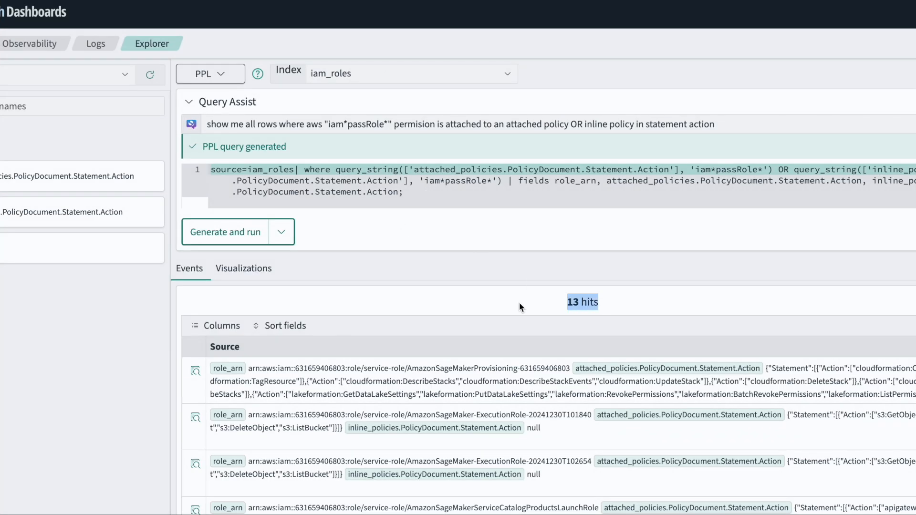
{"action": "scroll", "scroll_direction": "down", "scroll_amount": 3}
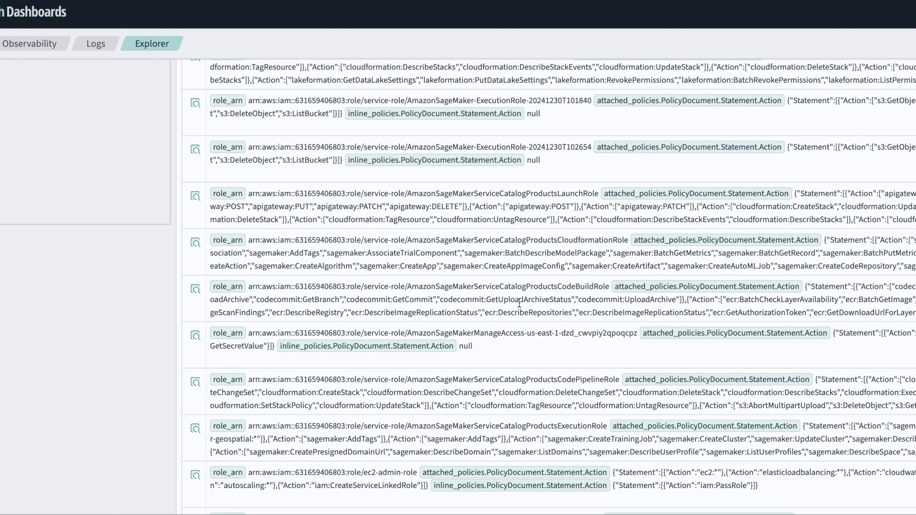
{"action": "scroll", "scroll_direction": "down", "scroll_amount": 3}
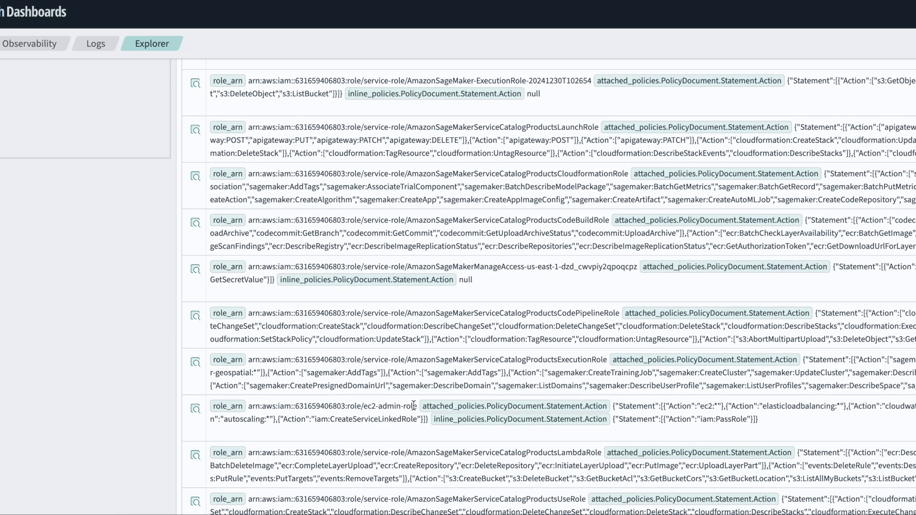
{"action": "double_click", "coordinate": [391, 406]}
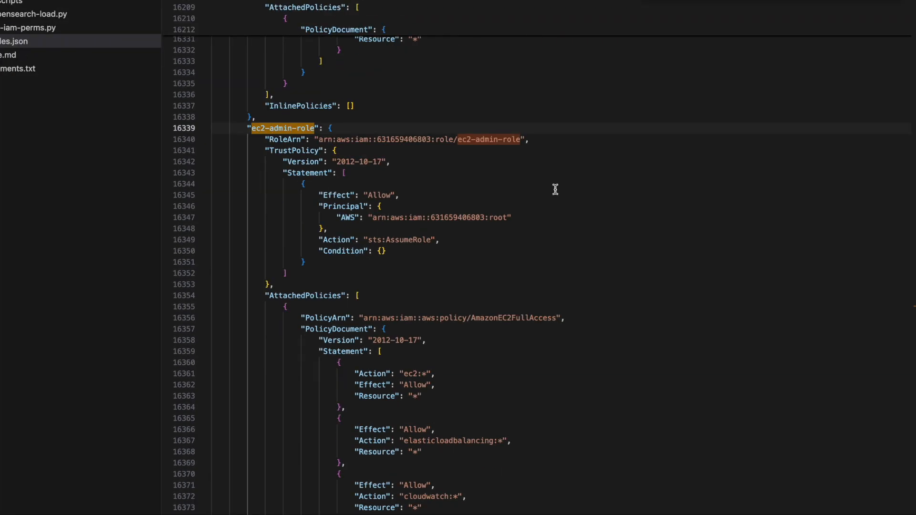
Scroll the roles JSON to ec2-admin-role's inline iam:PassRole policy.
{"action": "scroll", "scroll_direction": "down", "scroll_amount": 3}
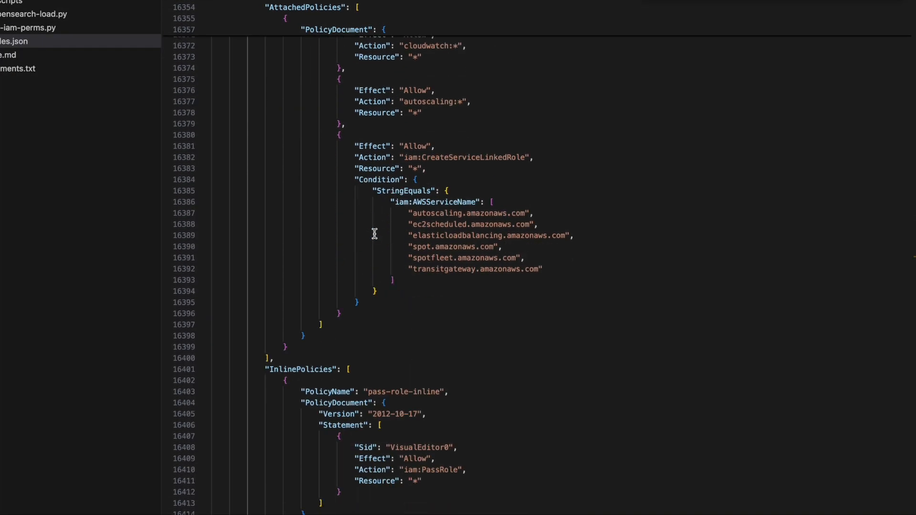
{"action": "scroll", "scroll_direction": "down", "scroll_amount": 3}
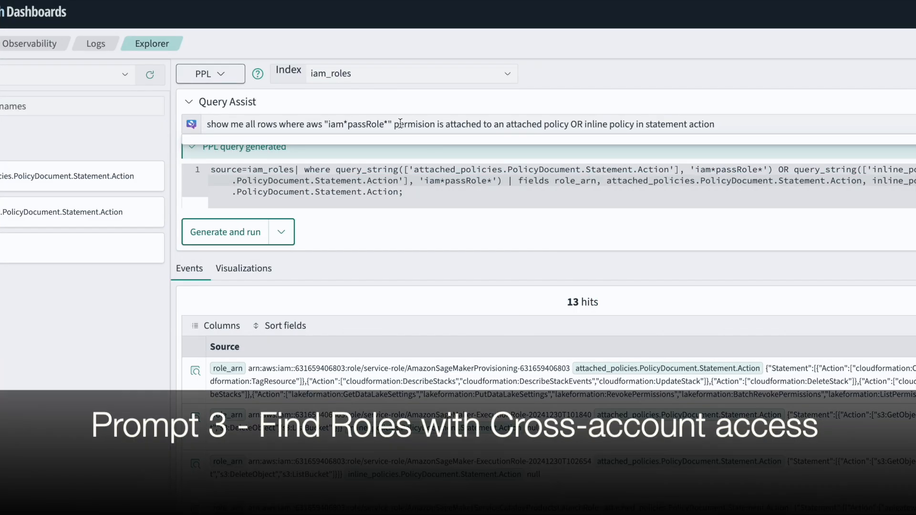
Query roles assumable via "sts*AssumeRole" by root principals, returning 6 hits.
{"action": "type", "text": "show me all rows where the trust policy has action - \"sts*AssumeRole\" and  Principal AWS like \"*root*\". Just show role name and trust policy fields"}
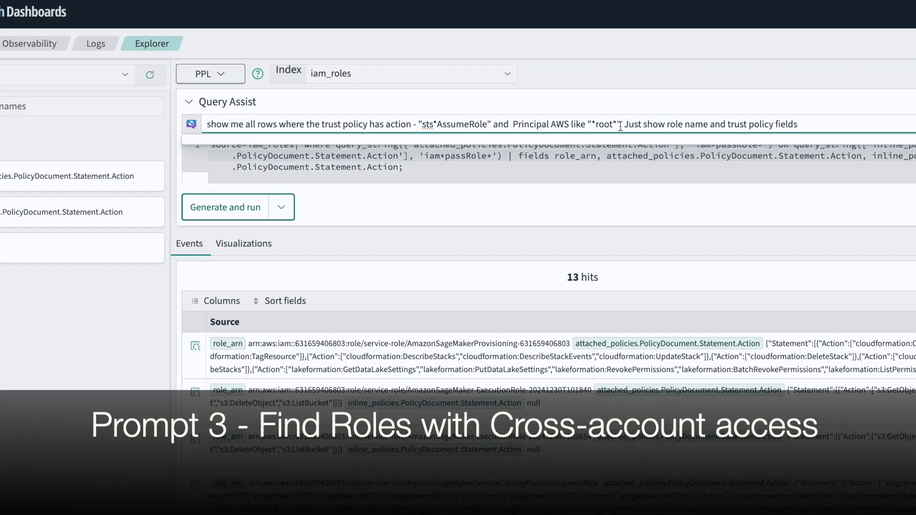
{"action": "double_click", "coordinate": [606, 124]}
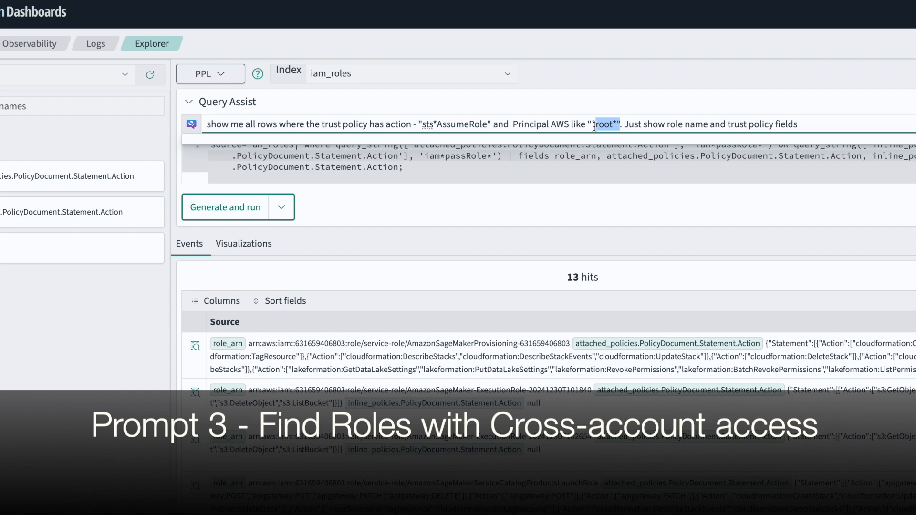
{"action": "left_click", "coordinate": [224, 207]}
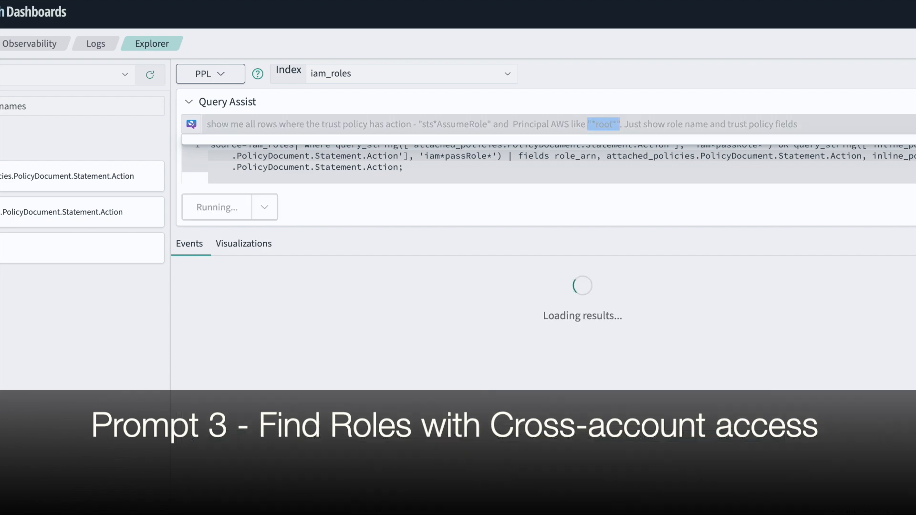
{"action": "left_click", "coordinate": [224, 232]}
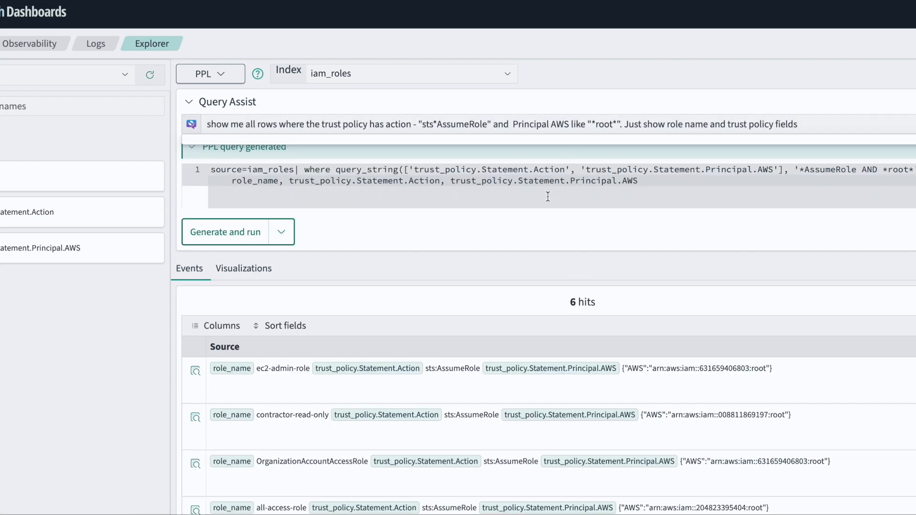
{"action": "double_click", "coordinate": [573, 302]}
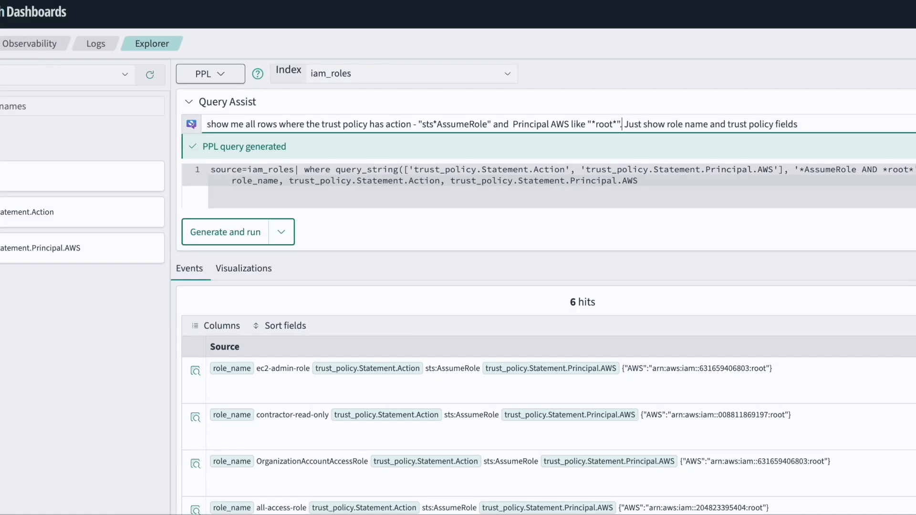
Refine the question to exclude known Principal account IDs, leaving contractor-read-only.
{"action": "type", "text": "and"}
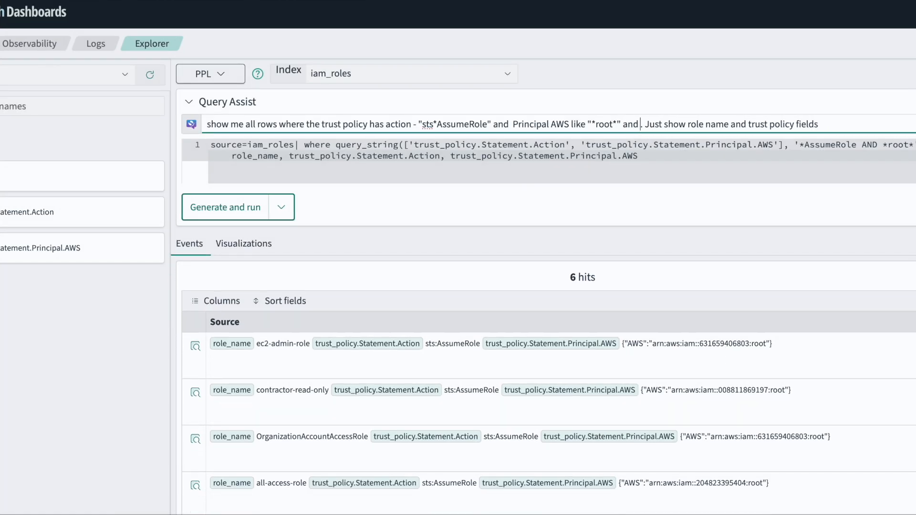
{"action": "type", "text": "Principal AWS NOT in"}
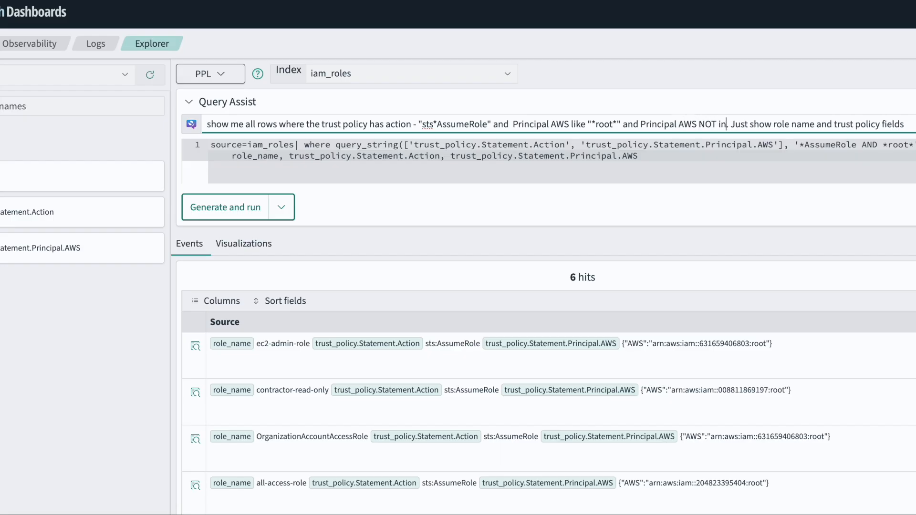
{"action": "type", "text": "()"}
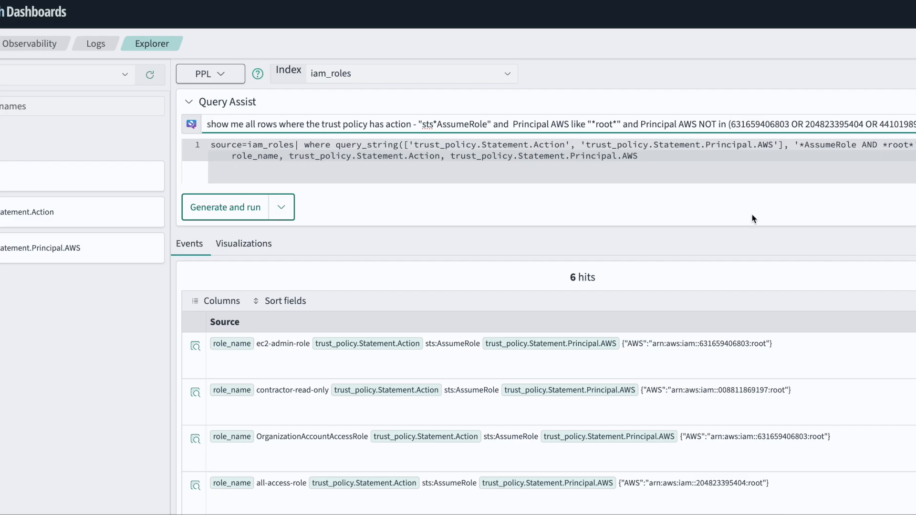
{"action": "left_click", "coordinate": [224, 206]}
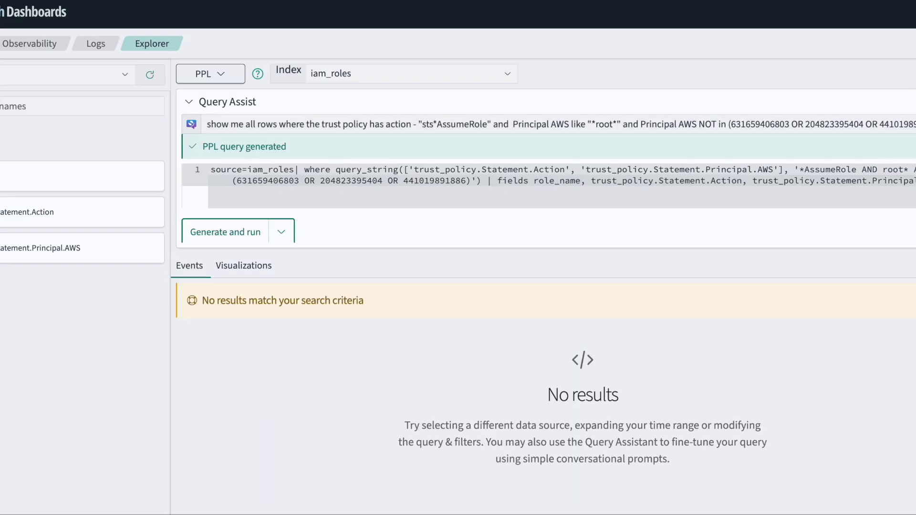
{"action": "left_click", "coordinate": [224, 232]}
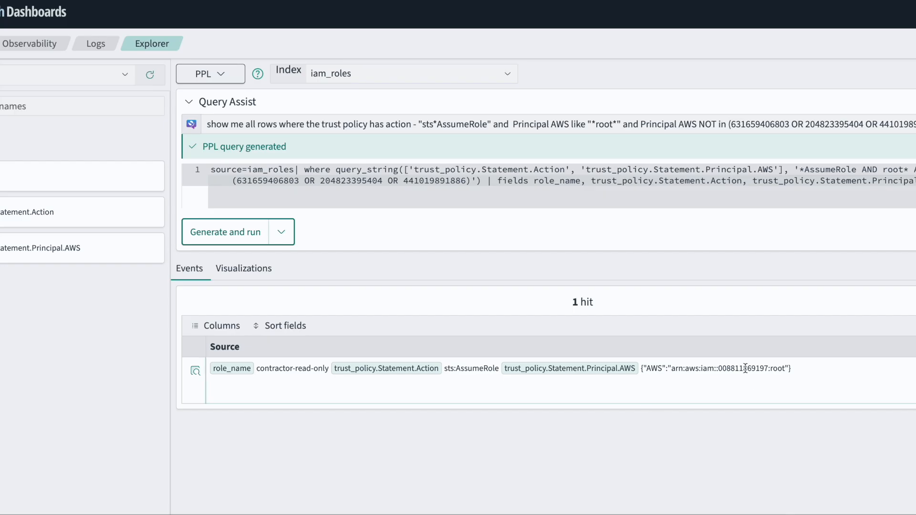
{"action": "double_click", "coordinate": [744, 368]}
{"action": "type", "text": "show me all rows where Action = \"*\". in attached policy Show role names, arns"}
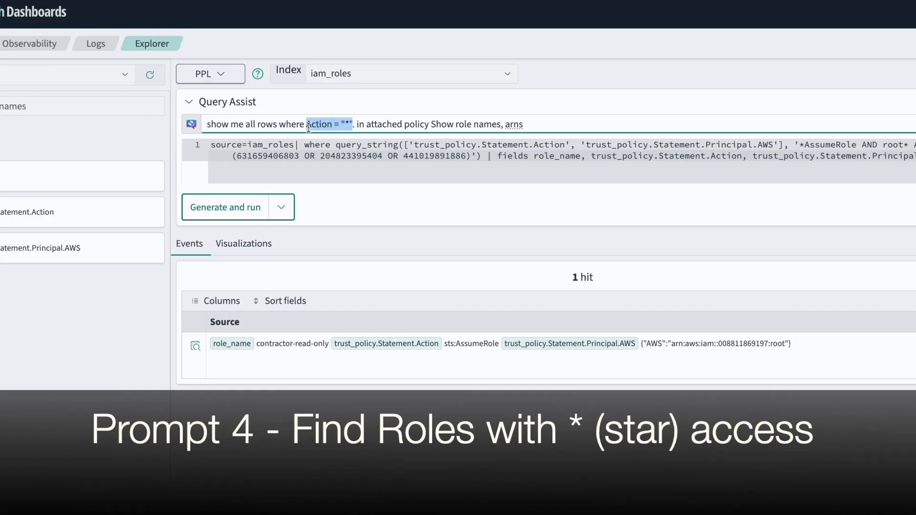
Generate and run the Action = "*" query, returning 5 roles.
{"action": "left_click", "coordinate": [225, 207]}
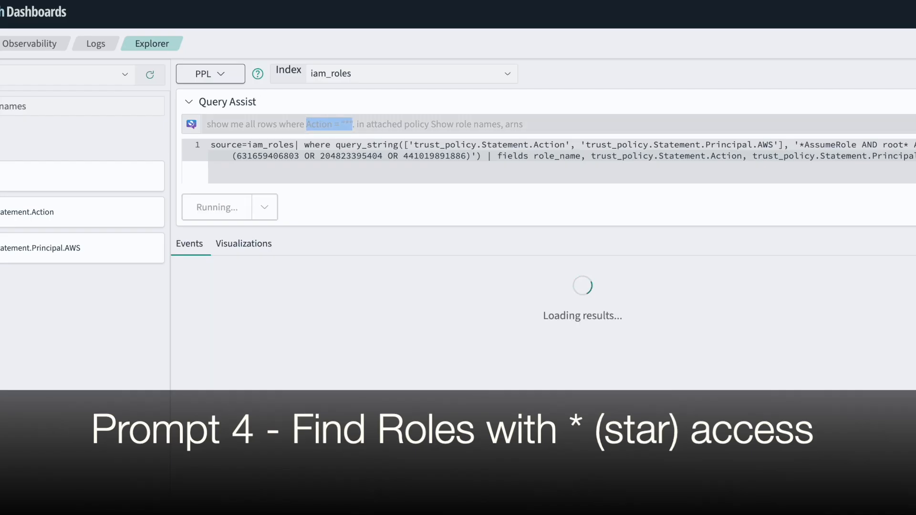
{"action": "left_click", "coordinate": [224, 232]}
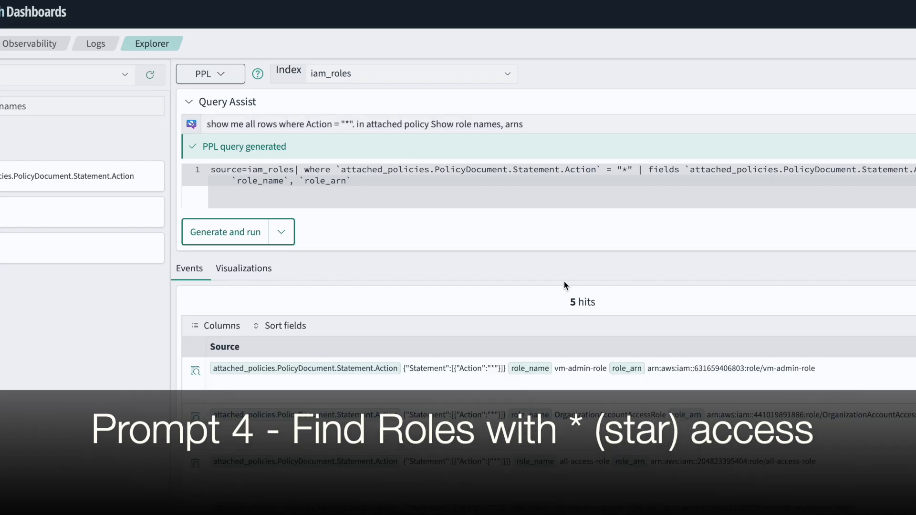